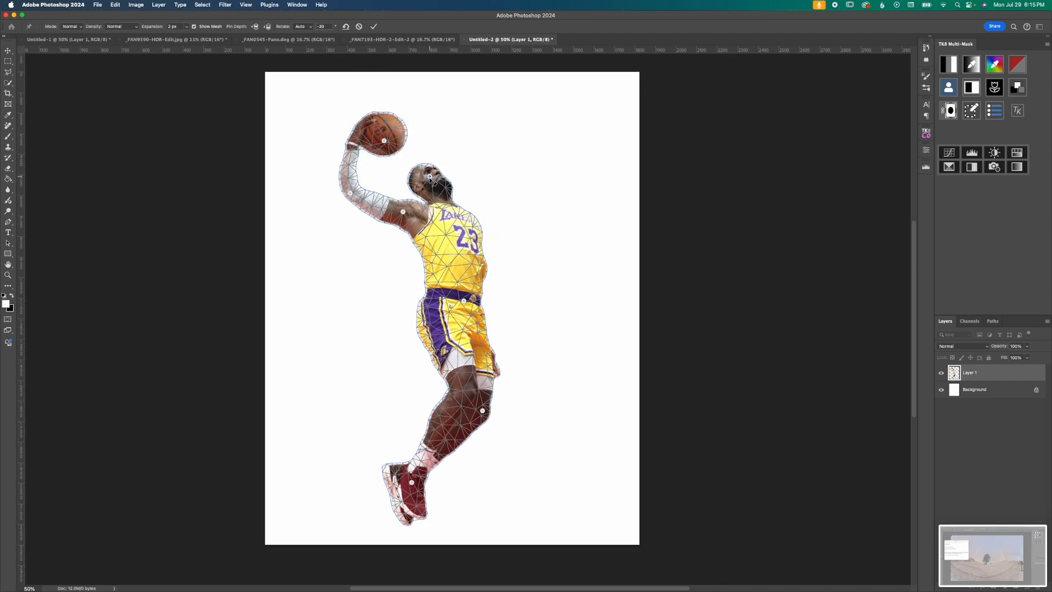
# - Bring the _FAN0545-Pano.dng rainbow panorama document forward
pyautogui.click(287, 40)
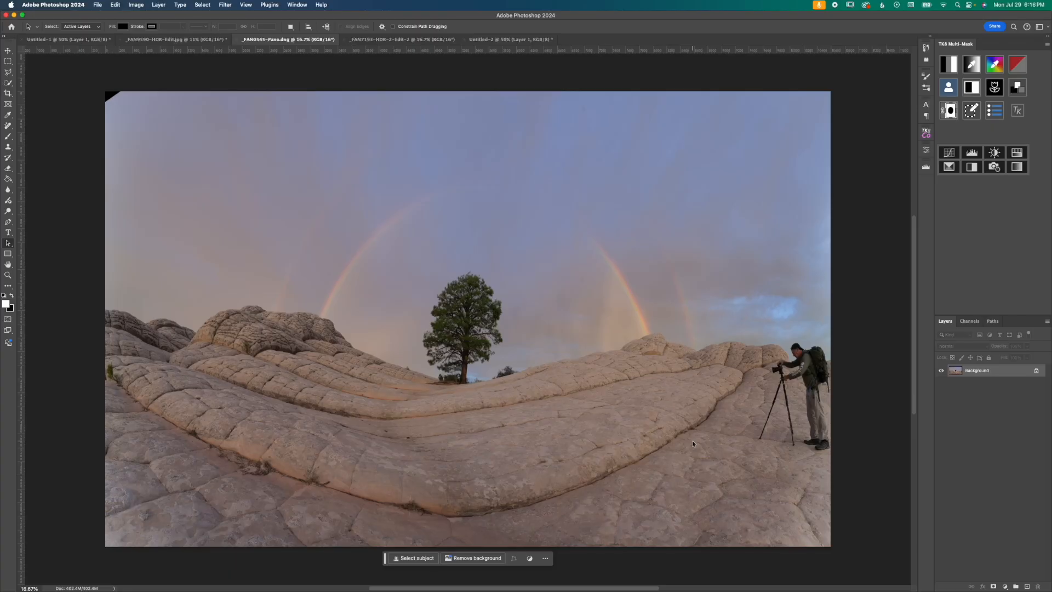
pyautogui.moveTo(471, 265)
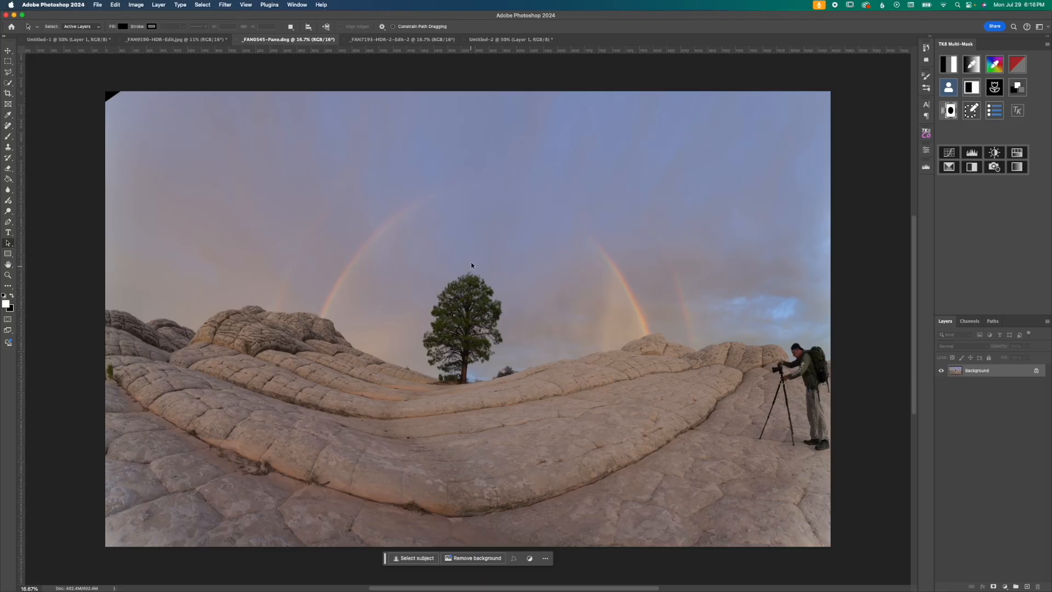
pyautogui.moveTo(470, 321)
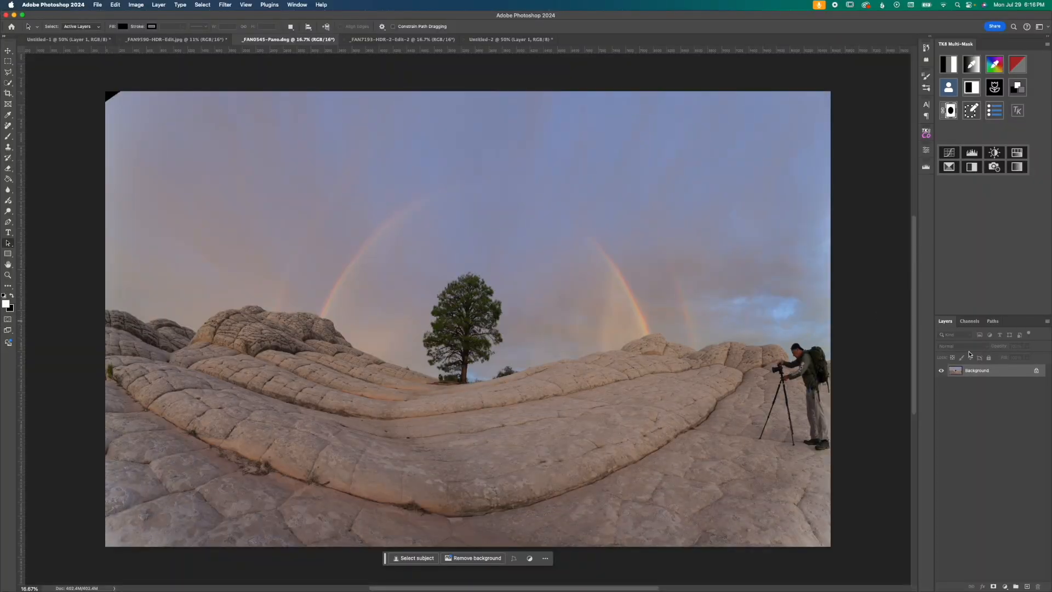
# - Duplicate the panorama layer with Cmd+J and start Puppet Warp on it
pyautogui.press('cmd+j')
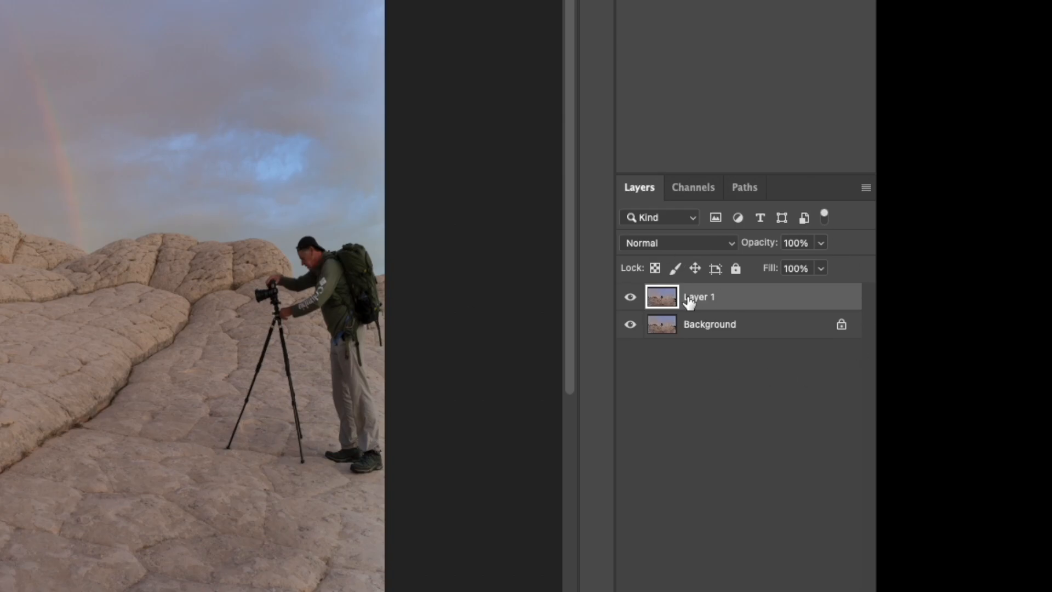
pyautogui.click(115, 4)
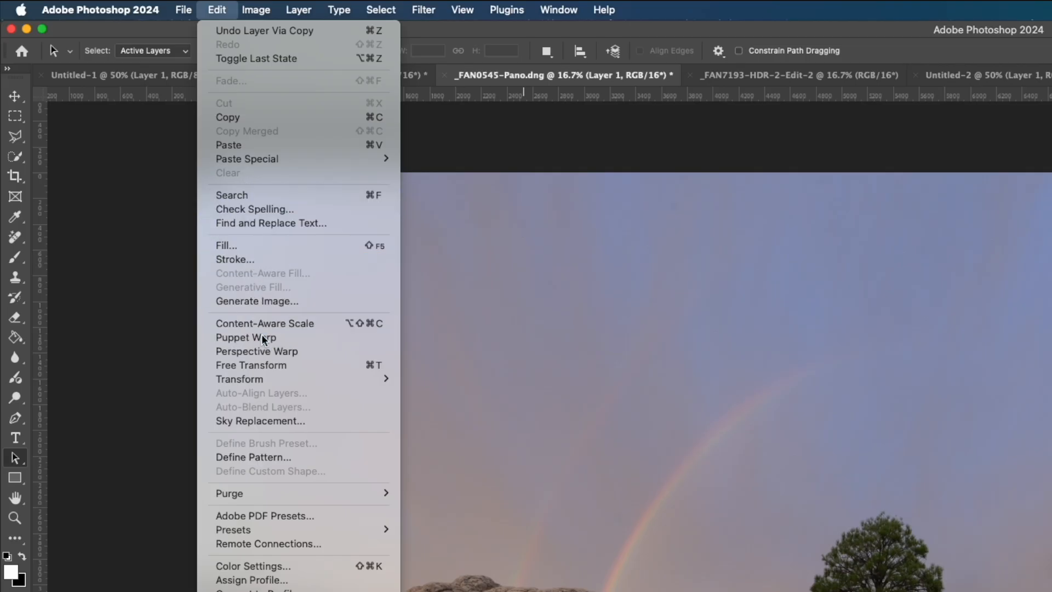
pyautogui.click(245, 338)
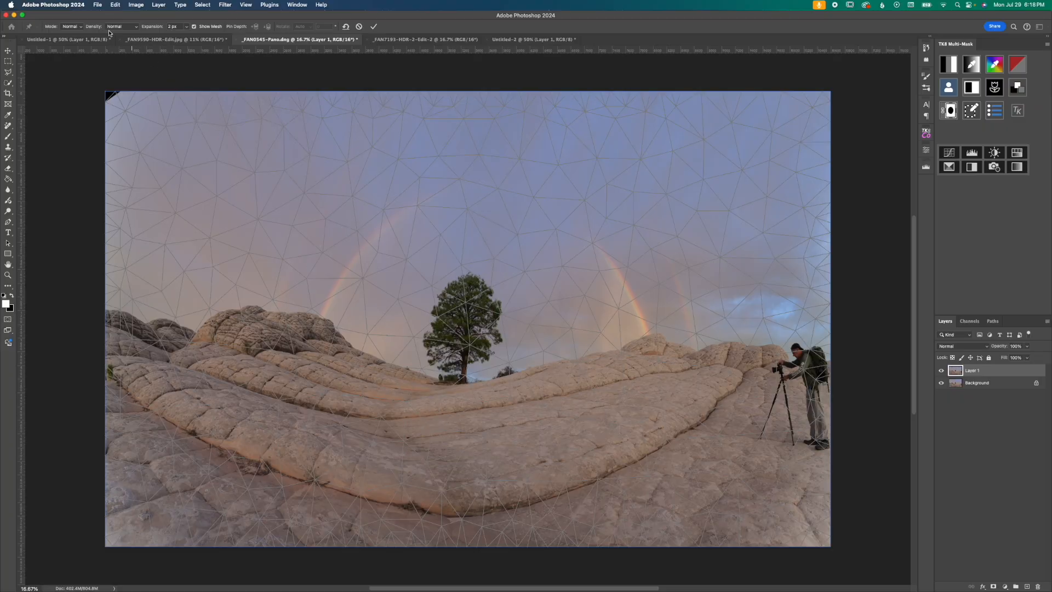
pyautogui.moveTo(123, 31)
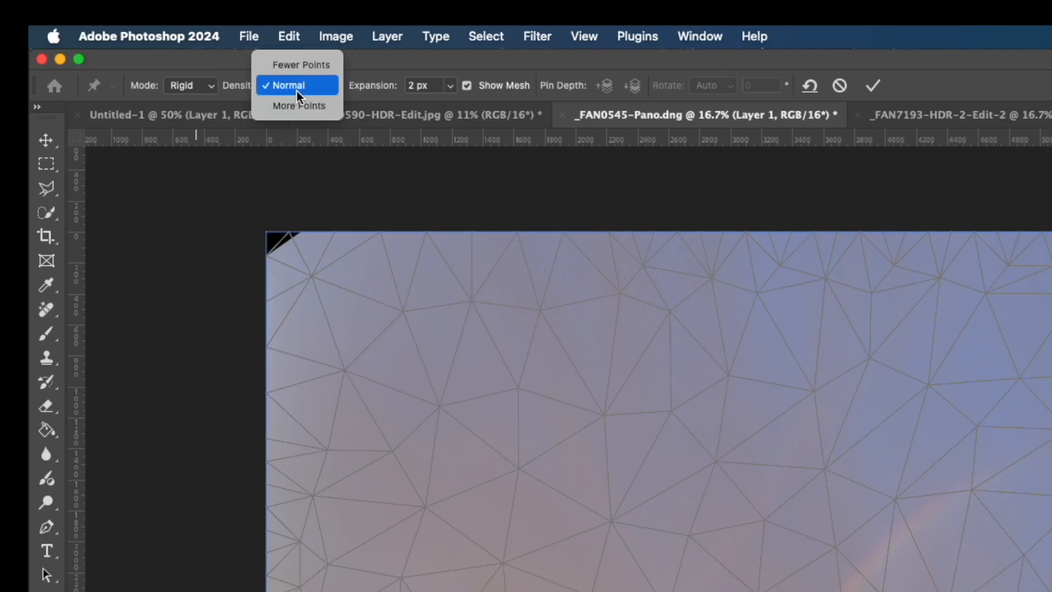
# - Set the Puppet Warp density to More Points on the panorama mesh
pyautogui.click(299, 105)
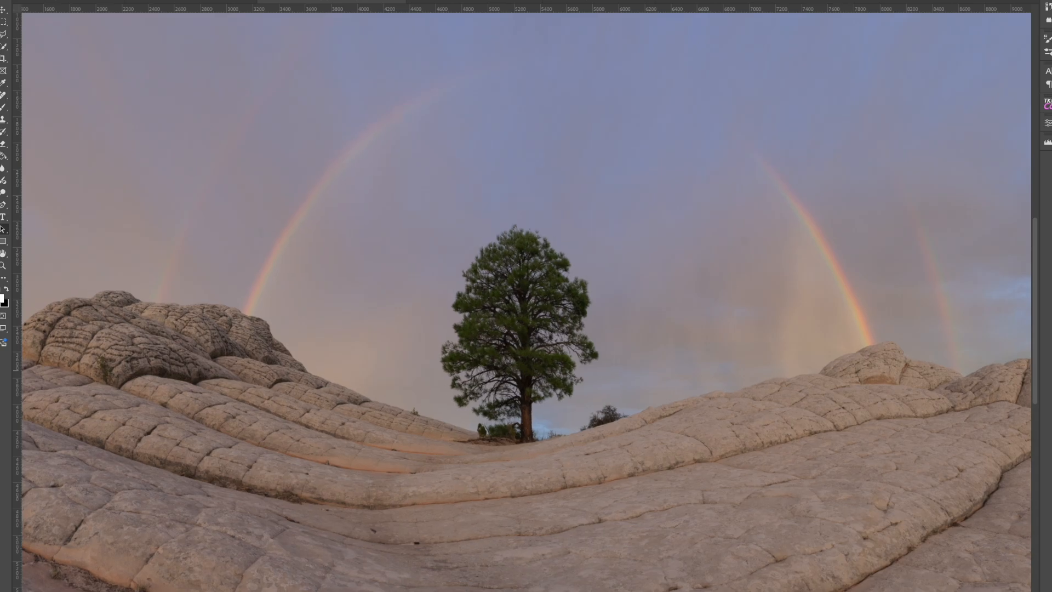
# - Bring the _FAN7193-HDR-2-Edit-2 butte document forward
pyautogui.click(423, 39)
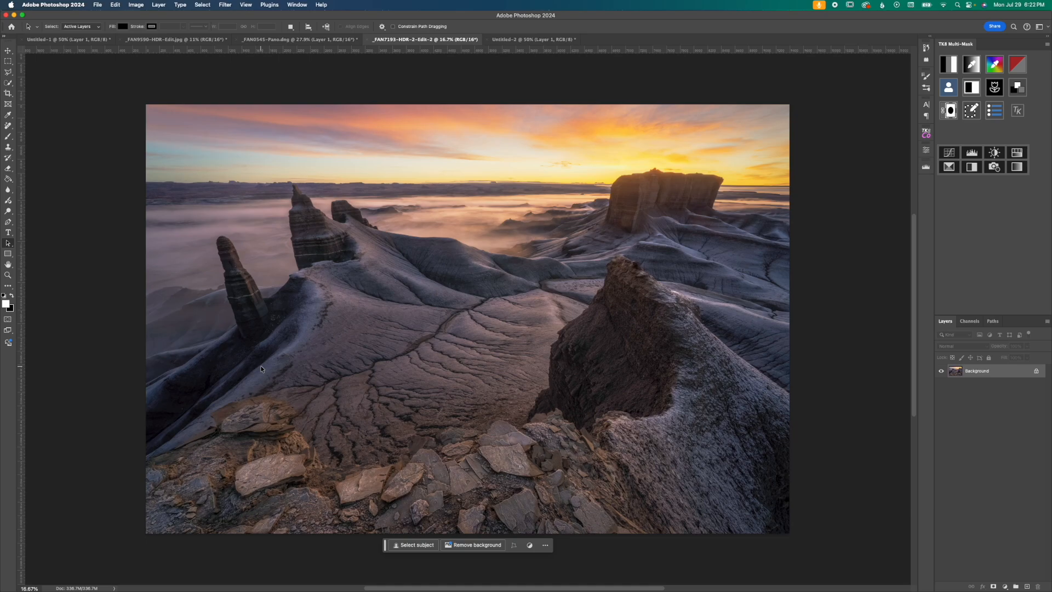
pyautogui.moveTo(242, 329)
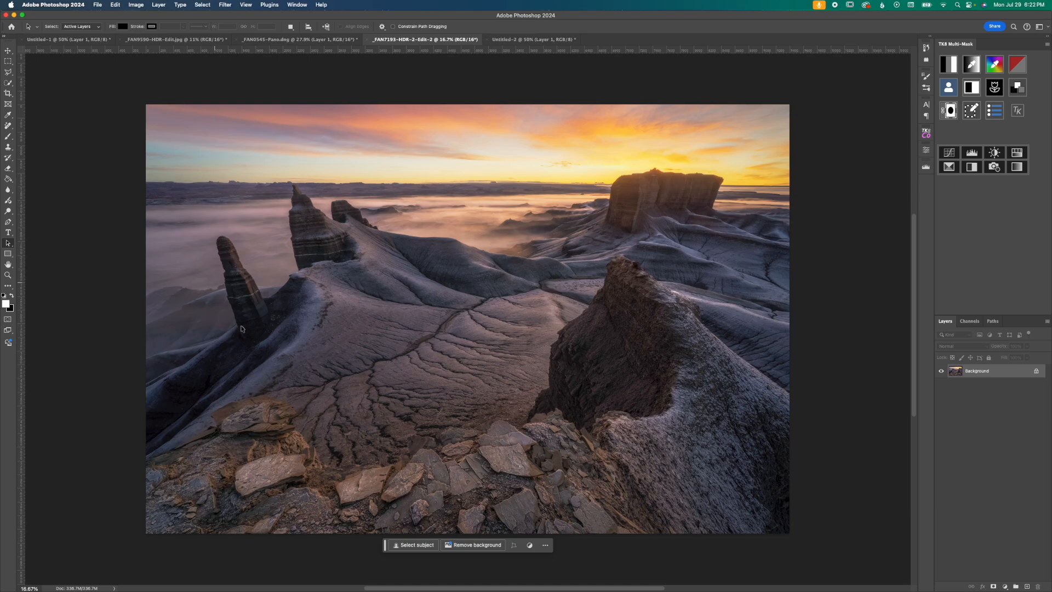
pyautogui.moveTo(698, 273)
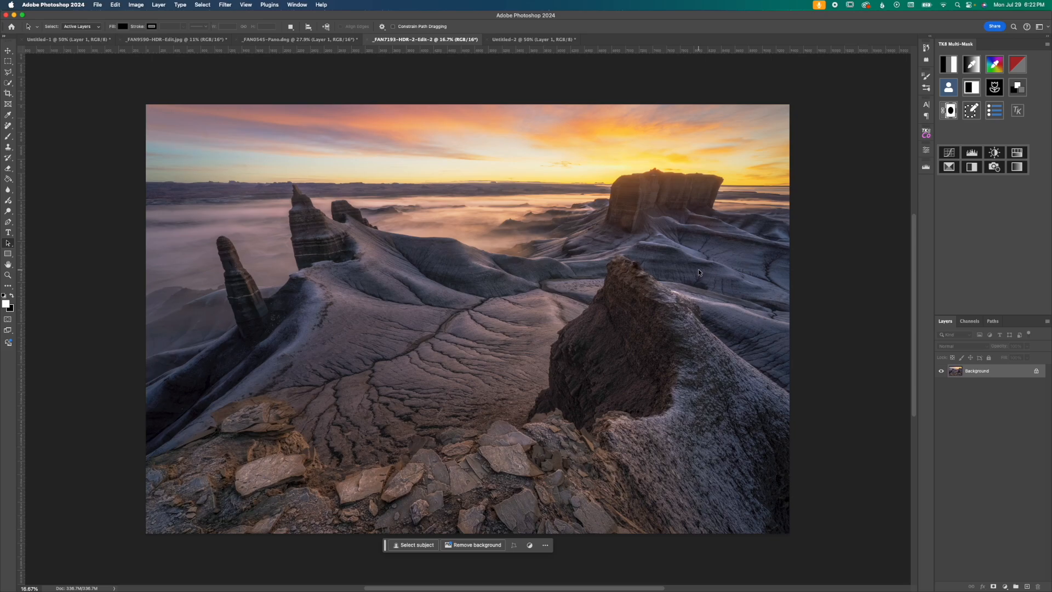
# - Duplicate the butte layer and start a Rigid, More Points Puppet Warp on it
pyautogui.press('cmd+j')
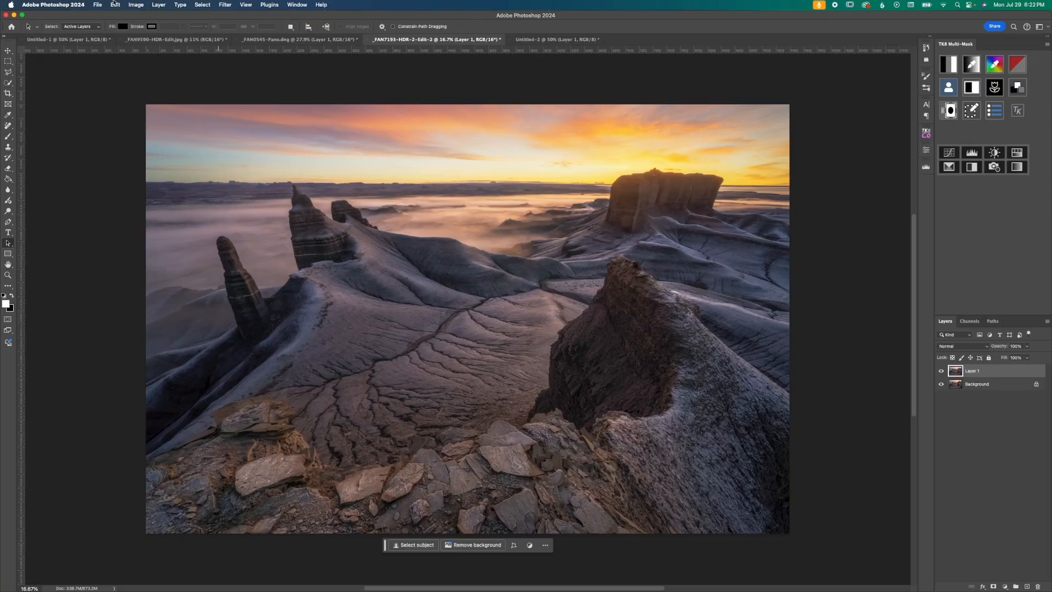
pyautogui.click(111, 5)
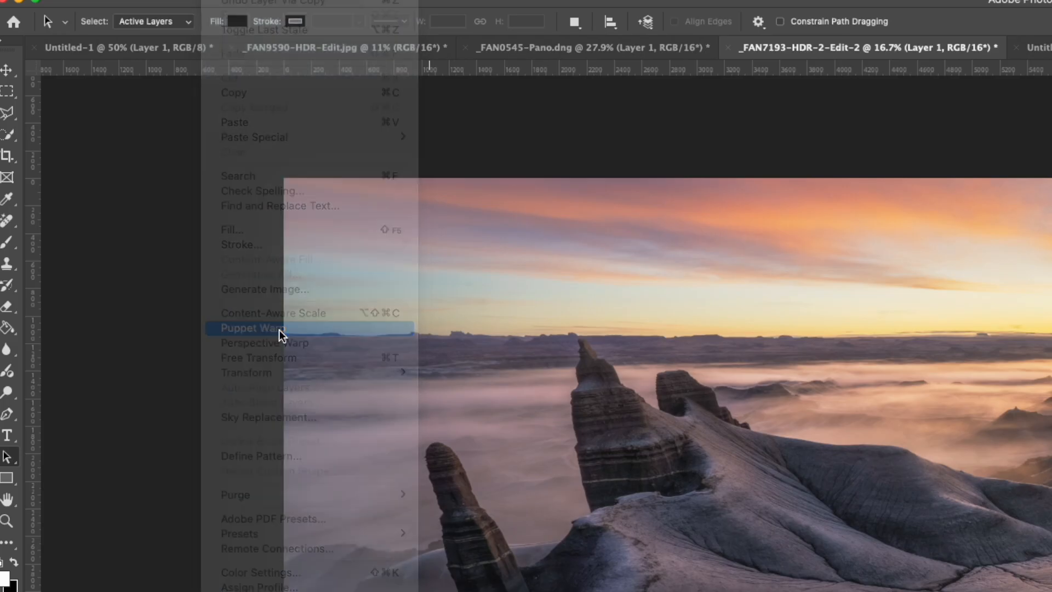
pyautogui.click(252, 328)
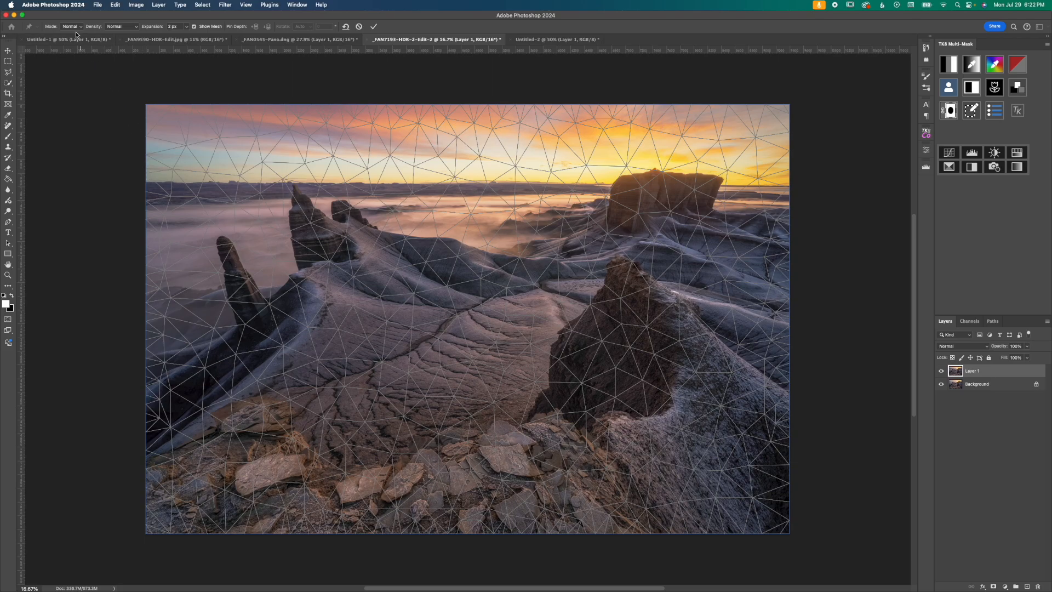
pyautogui.click(70, 26)
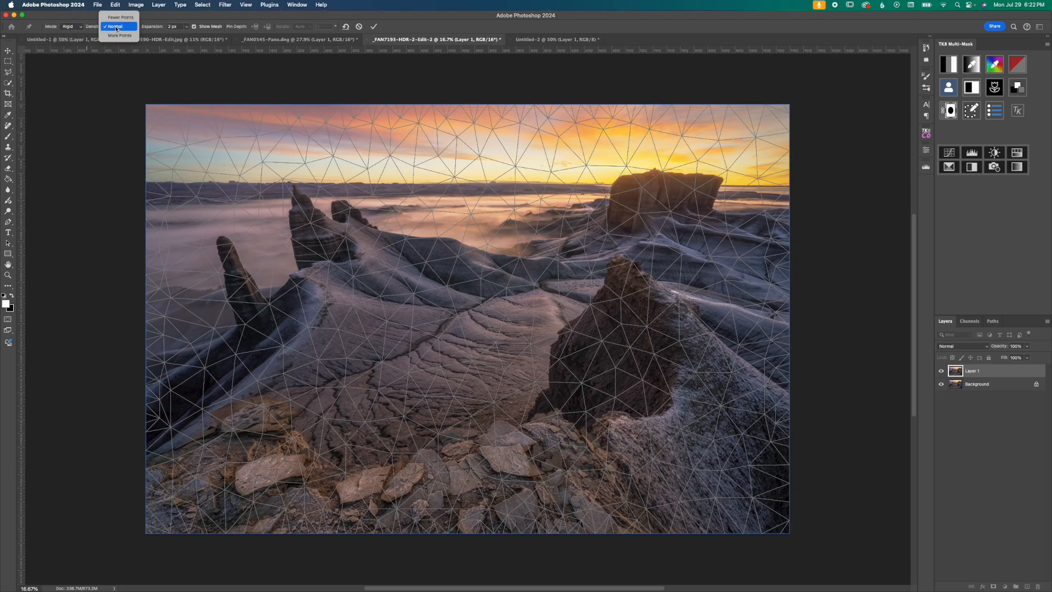
pyautogui.click(119, 35)
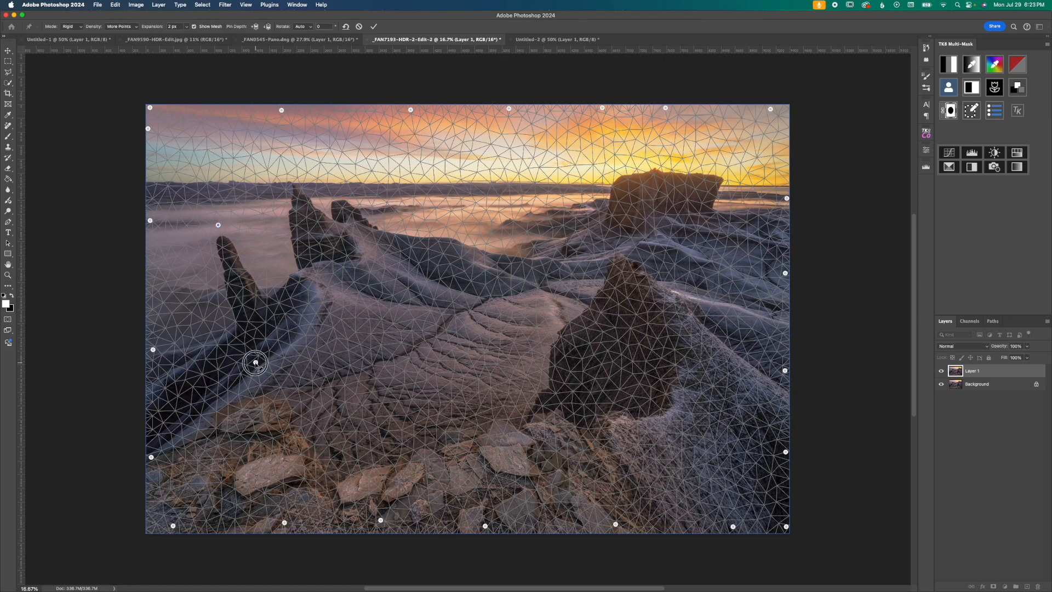
# - Drag pins to stand the left and middle spires upright
pyautogui.moveTo(255, 362); pyautogui.dragTo(244, 369)
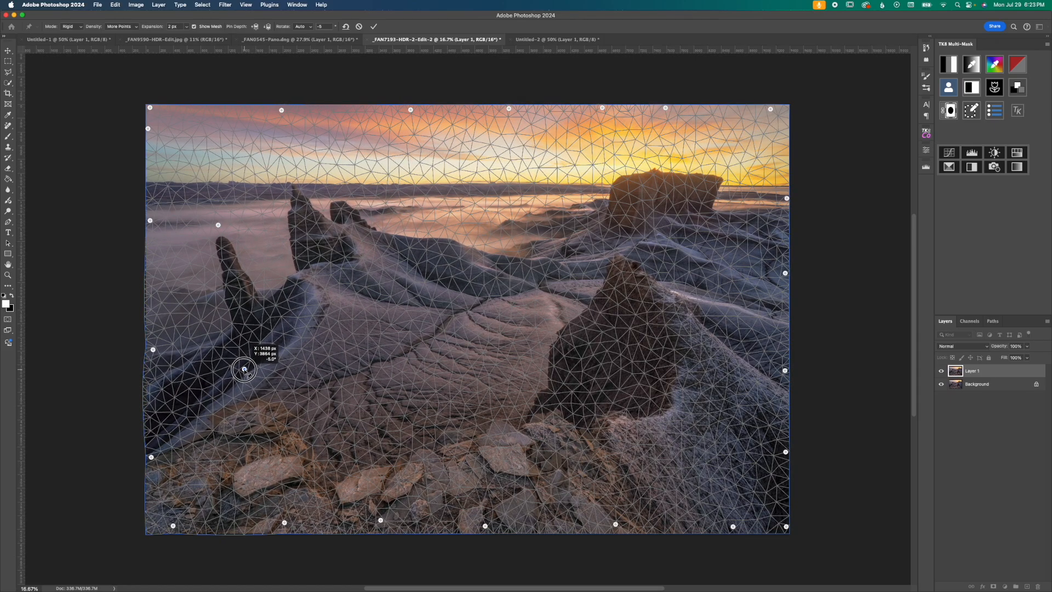
pyautogui.moveTo(244, 369); pyautogui.dragTo(218, 225)
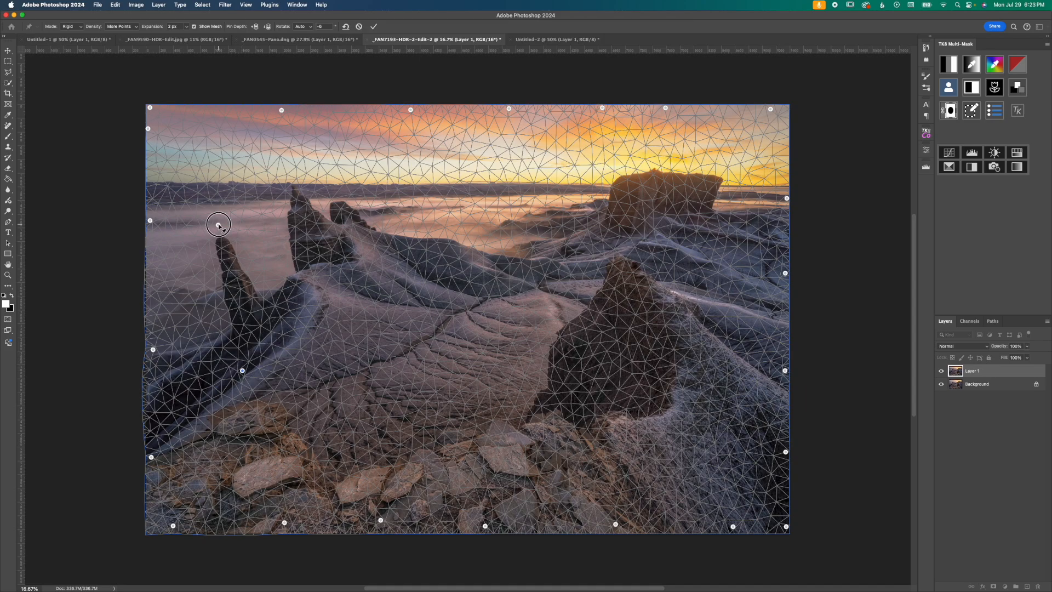
pyautogui.moveTo(218, 225); pyautogui.dragTo(230, 221)
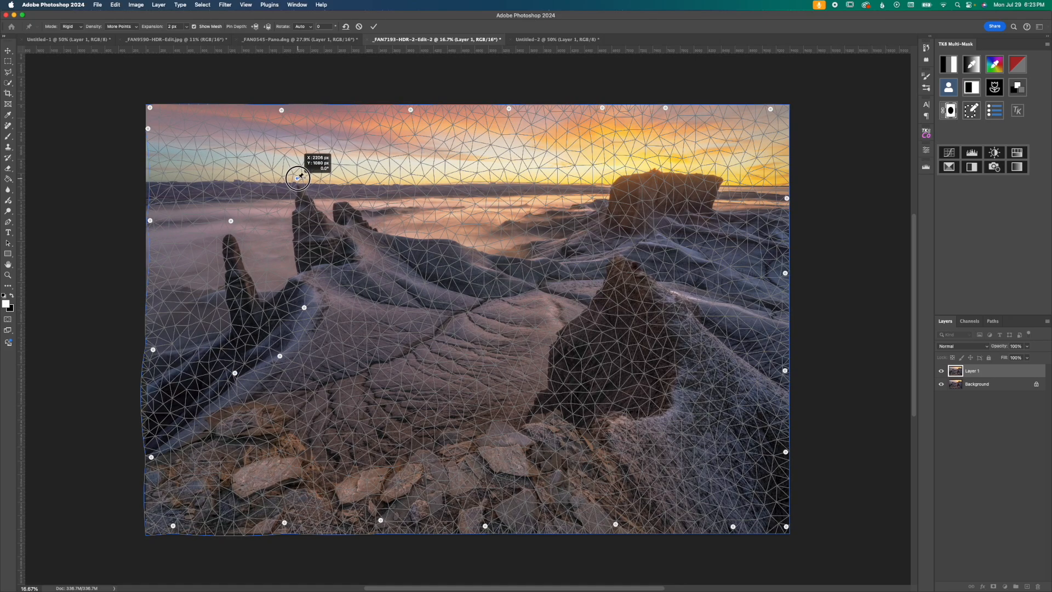
pyautogui.moveTo(297, 178); pyautogui.dragTo(304, 307)
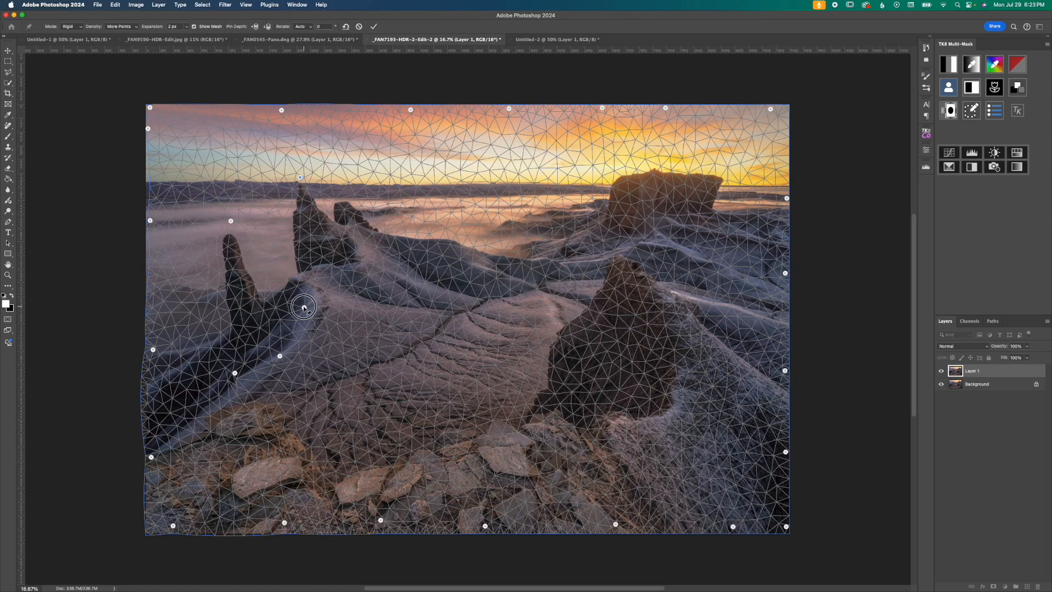
pyautogui.moveTo(303, 305); pyautogui.dragTo(295, 310)
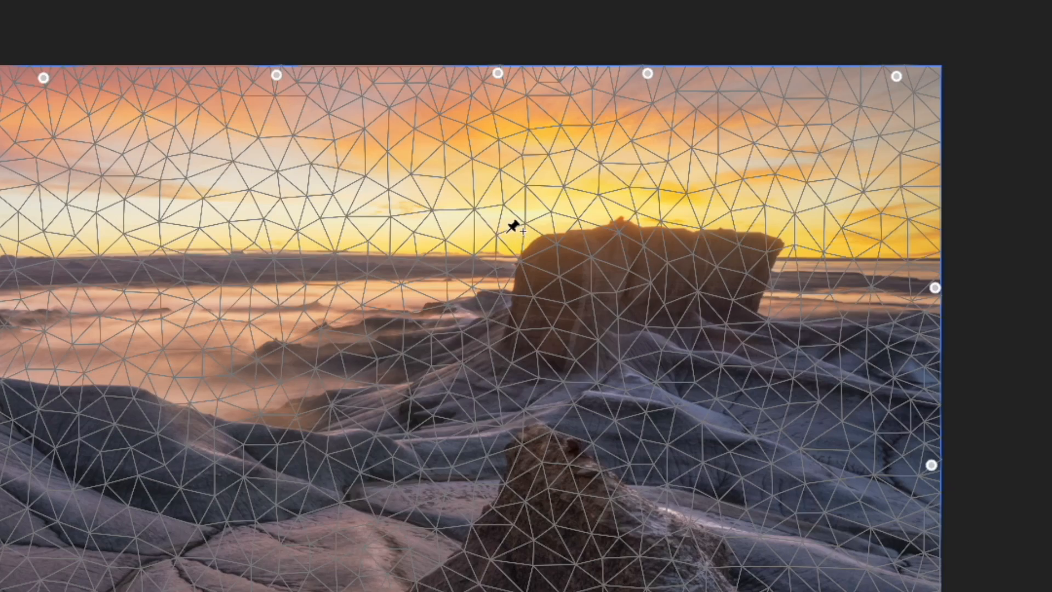
# - Pin sky and ground around the distant butte and rotate its right side upright
pyautogui.click(504, 231)
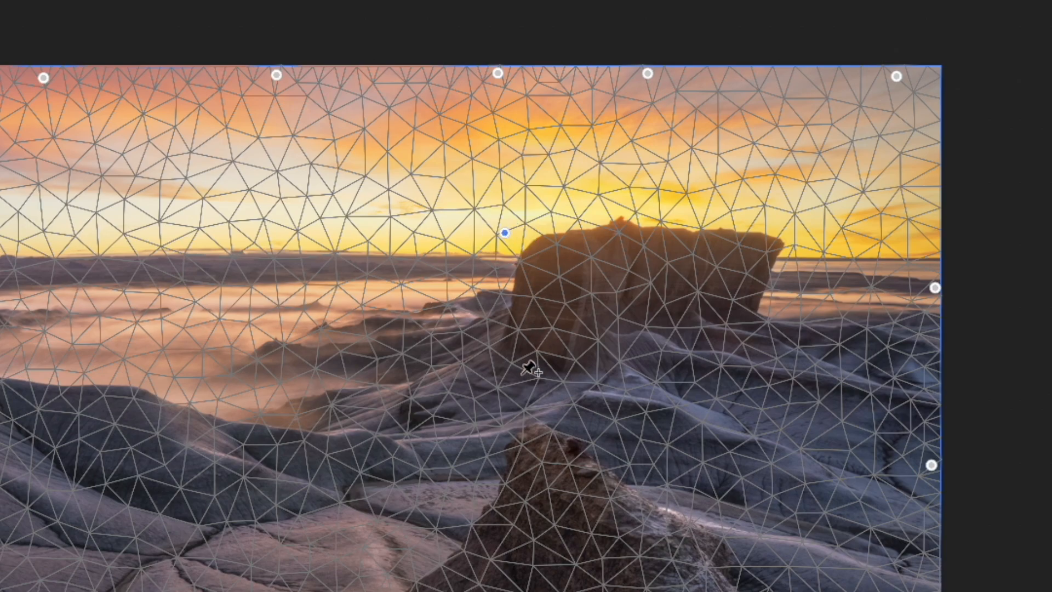
pyautogui.click(521, 373)
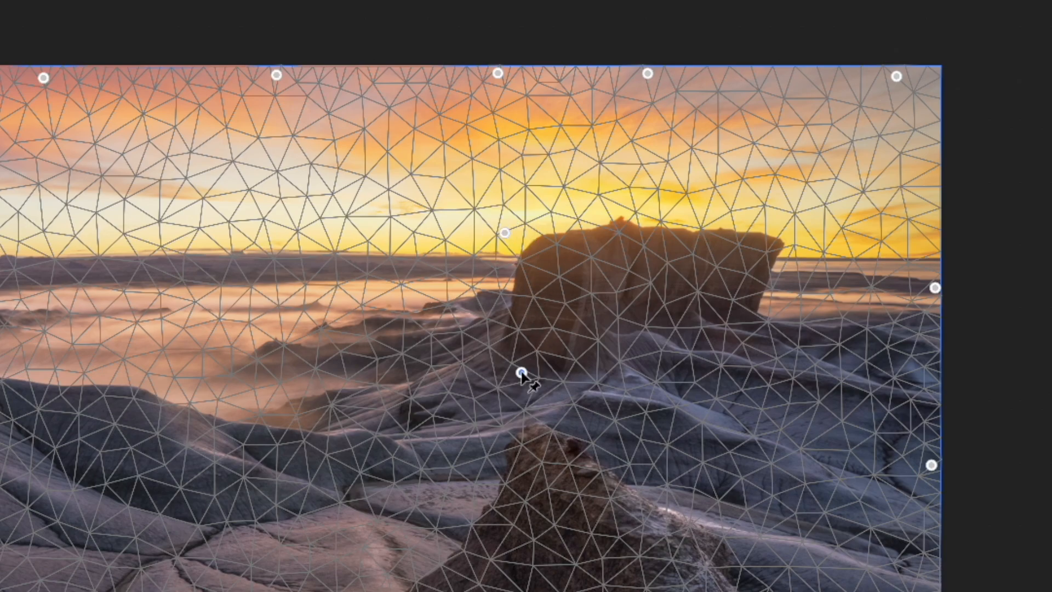
pyautogui.moveTo(522, 372); pyautogui.dragTo(540, 375)
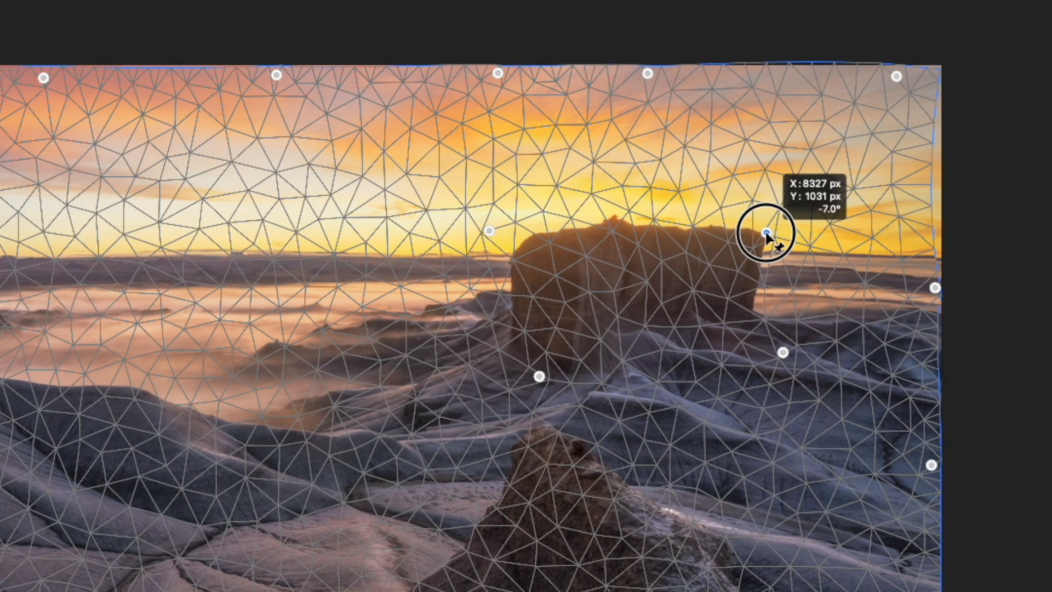
pyautogui.moveTo(767, 234); pyautogui.dragTo(784, 354)
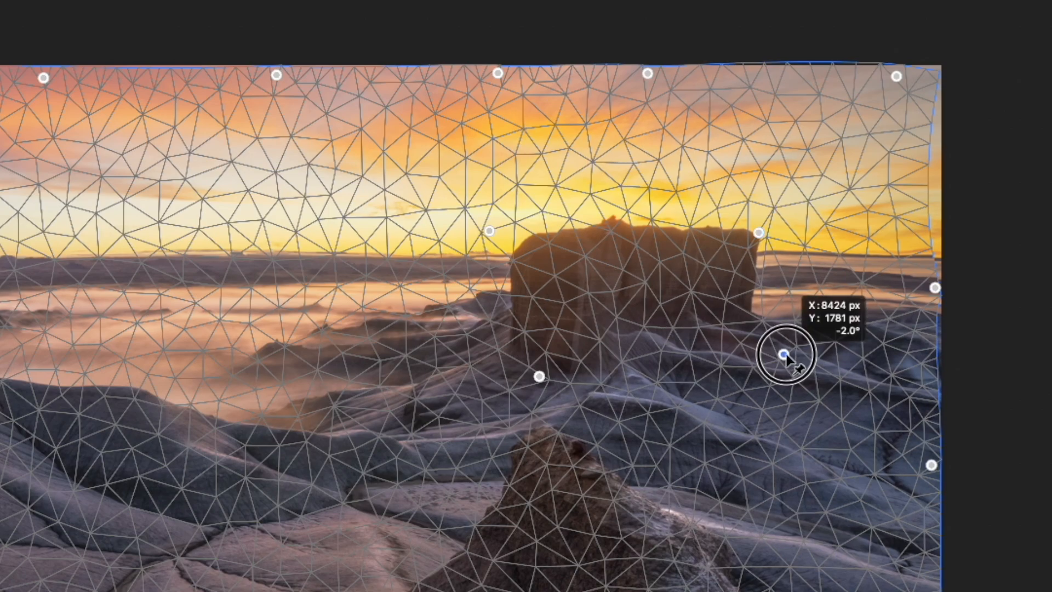
pyautogui.moveTo(788, 354); pyautogui.dragTo(796, 355)
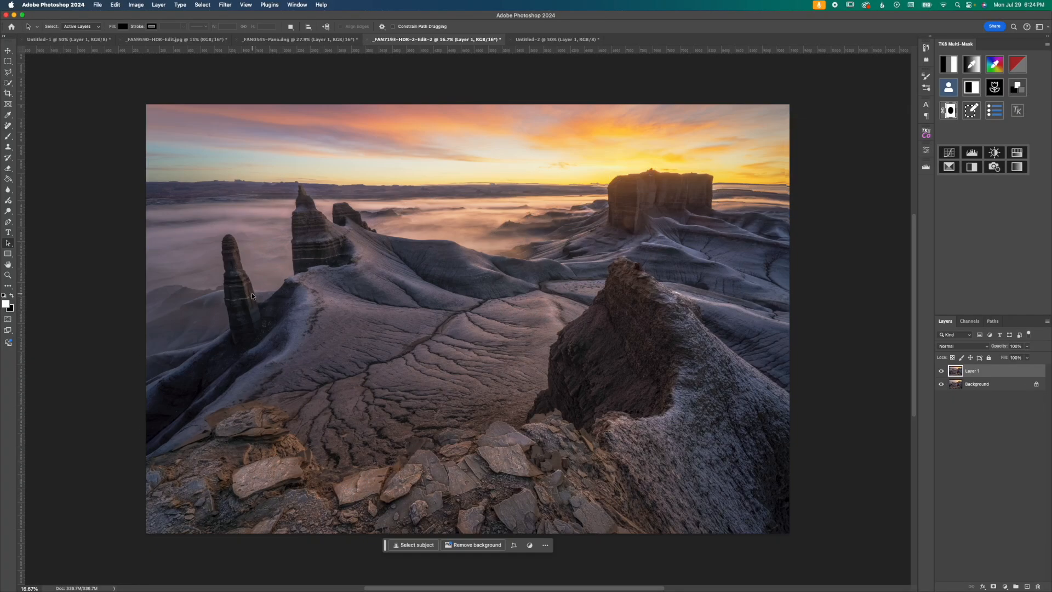
# - Start a second Puppet Warp on Layer 1 set to Rigid with More Points
pyautogui.click(115, 4)
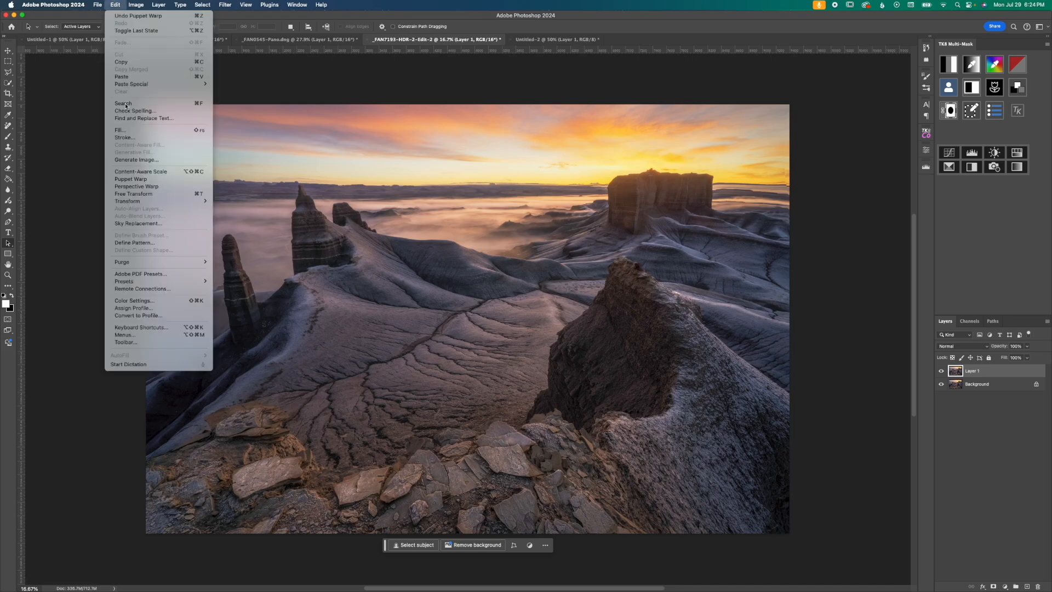
pyautogui.click(133, 179)
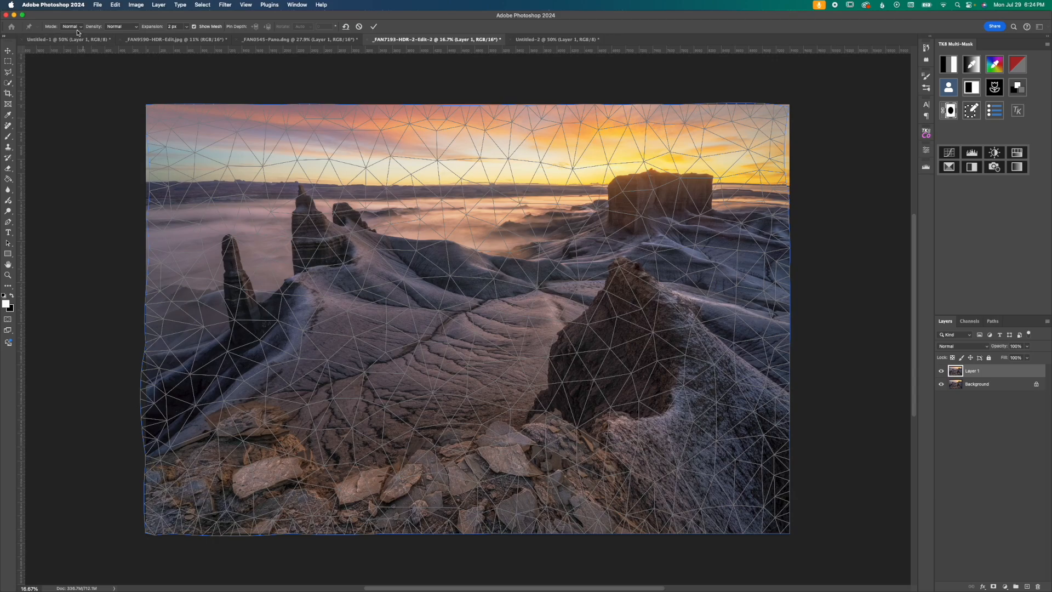
pyautogui.click(70, 27)
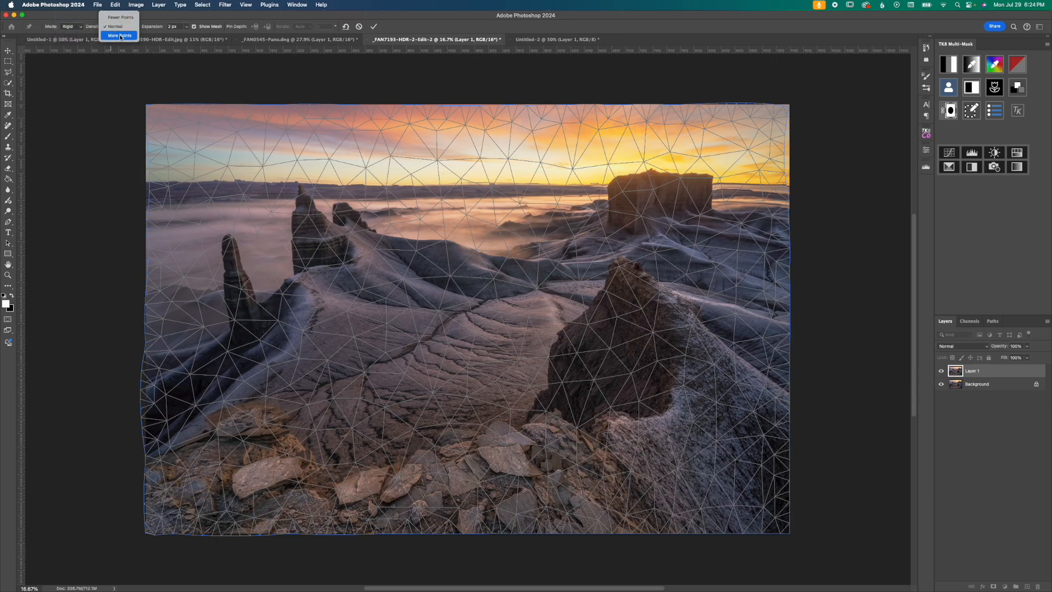
pyautogui.click(119, 35)
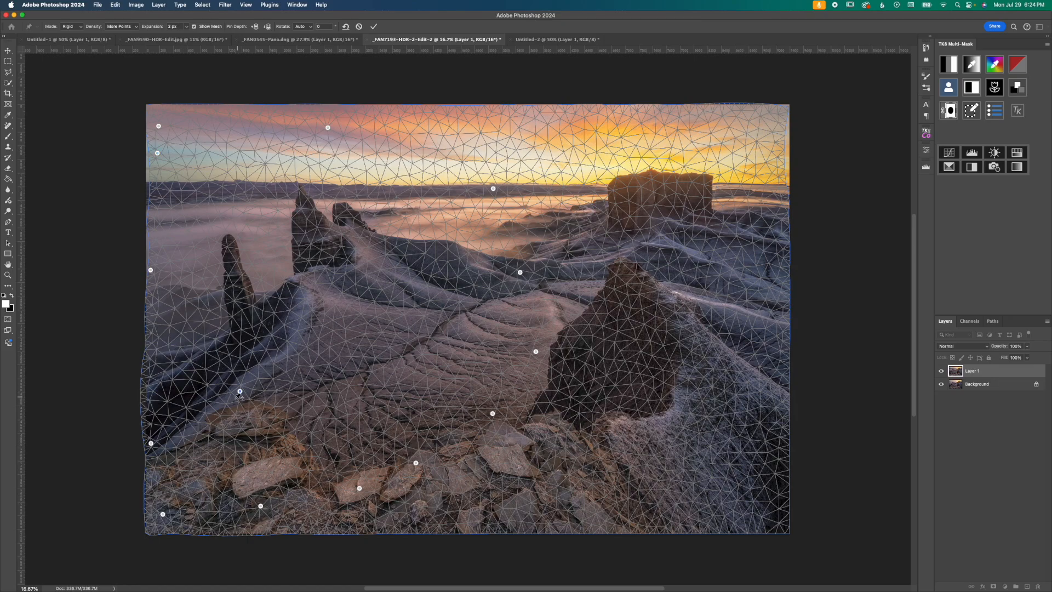
# - Drag pins on the lower left foreground to stand the left spire upright
pyautogui.moveTo(240, 392); pyautogui.dragTo(228, 394)
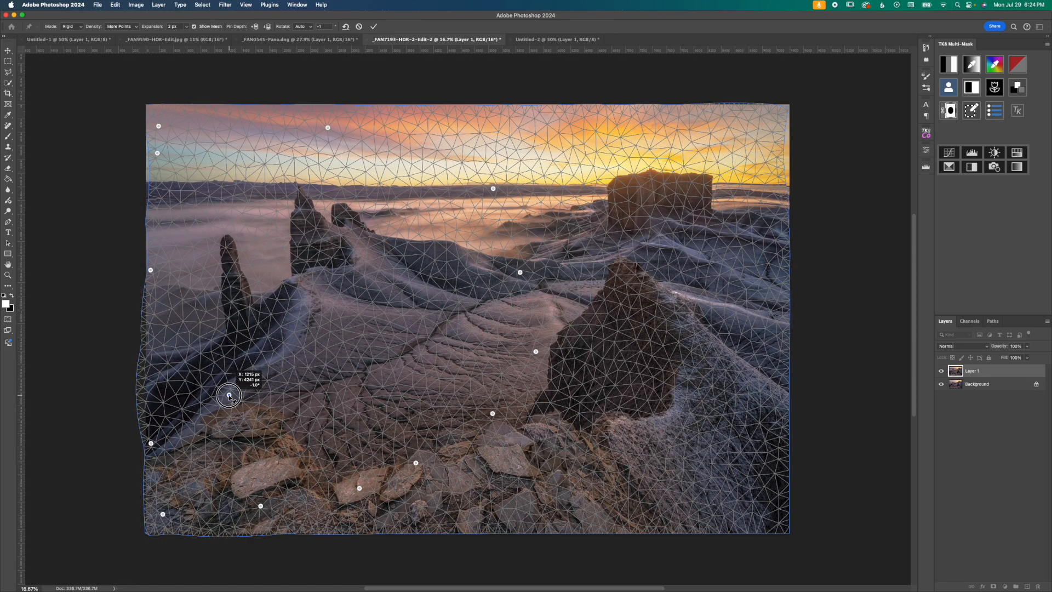
pyautogui.moveTo(230, 393); pyautogui.dragTo(223, 219)
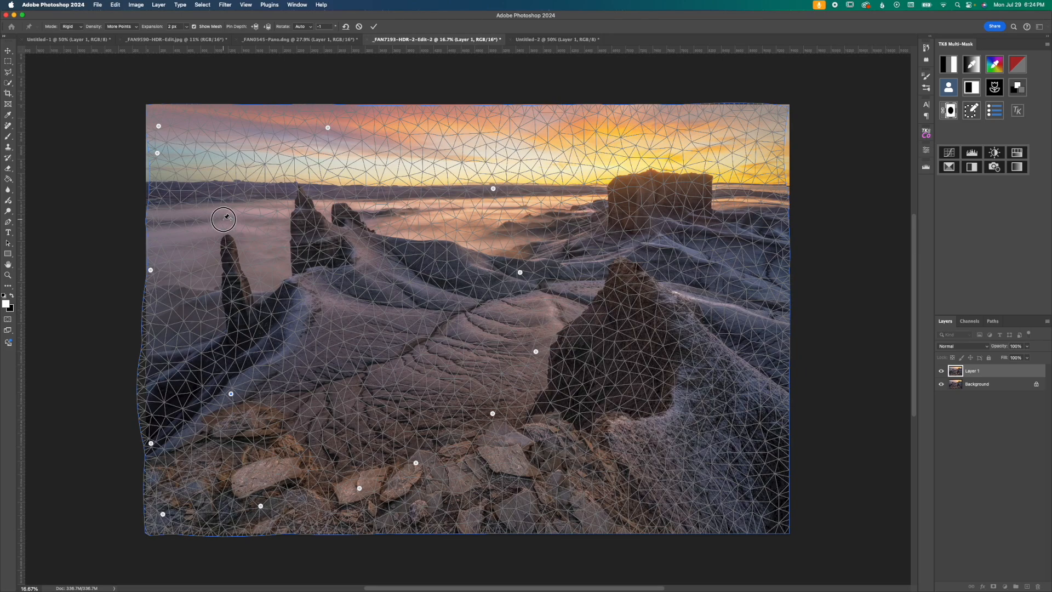
pyautogui.moveTo(224, 218); pyautogui.dragTo(208, 338)
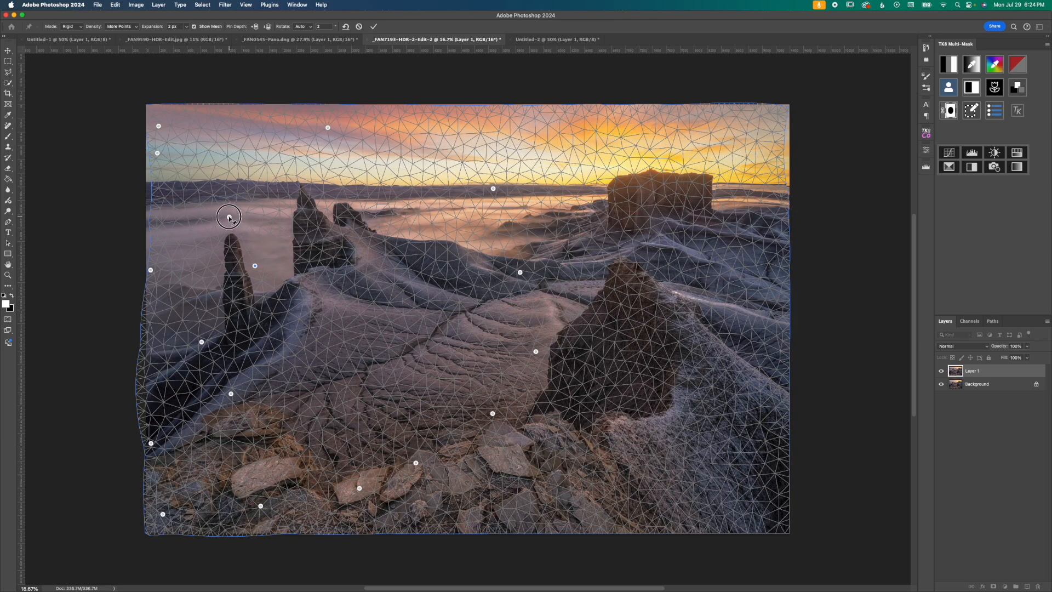
pyautogui.moveTo(229, 217); pyautogui.dragTo(233, 215)
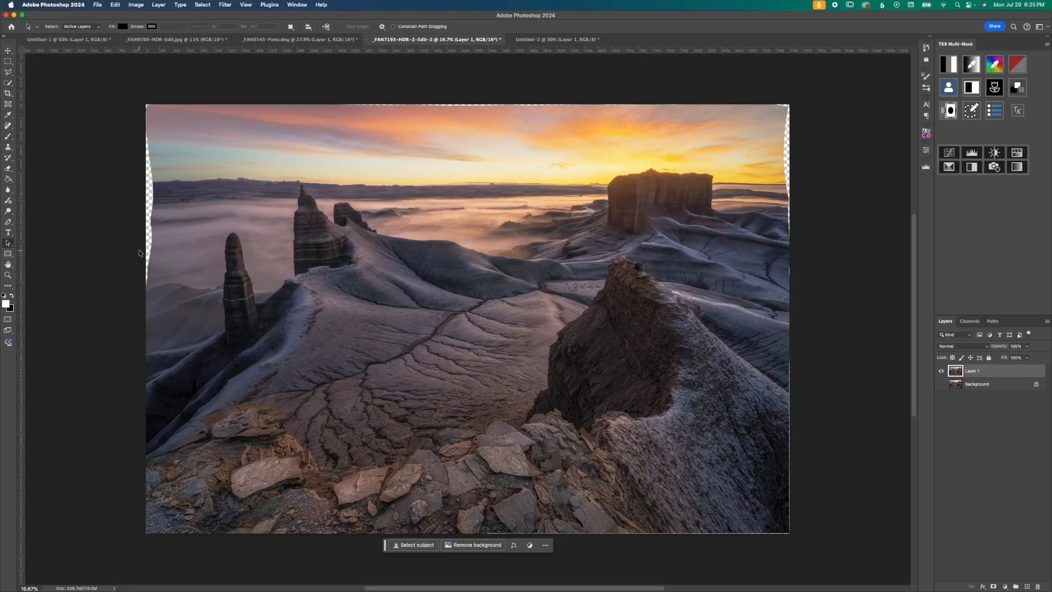
pyautogui.moveTo(676, 460)
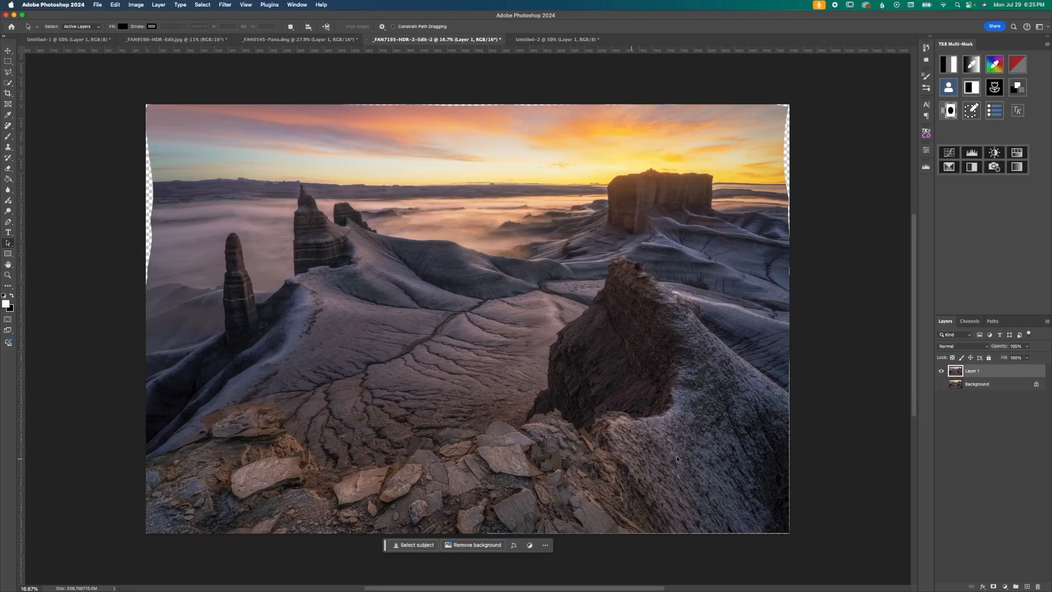
pyautogui.moveTo(723, 511)
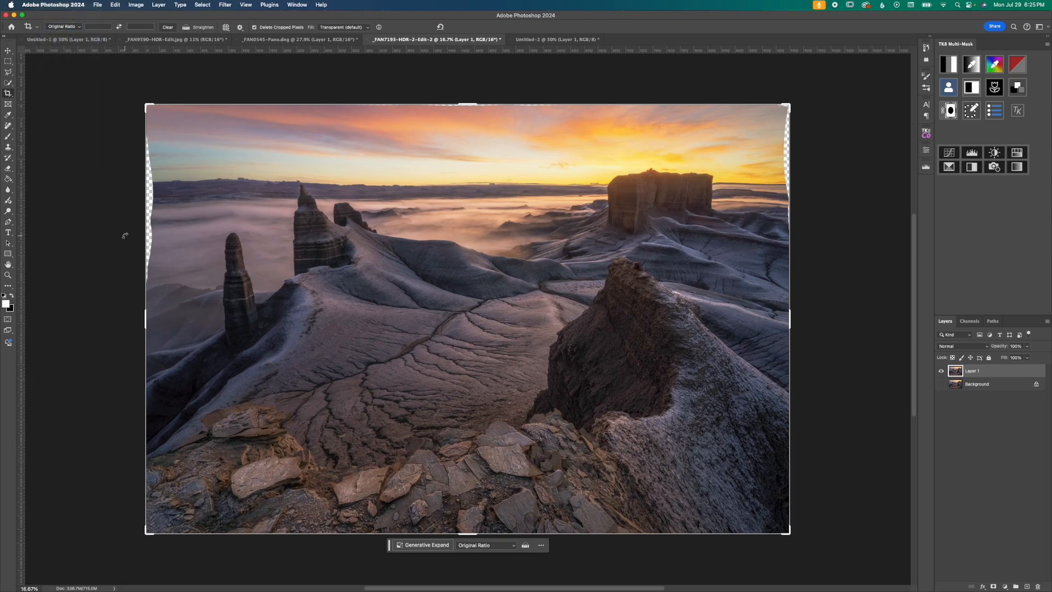
# - Drag the crop edge inward past the transparent slivers on the sides
pyautogui.moveTo(148, 319); pyautogui.dragTo(149, 316)
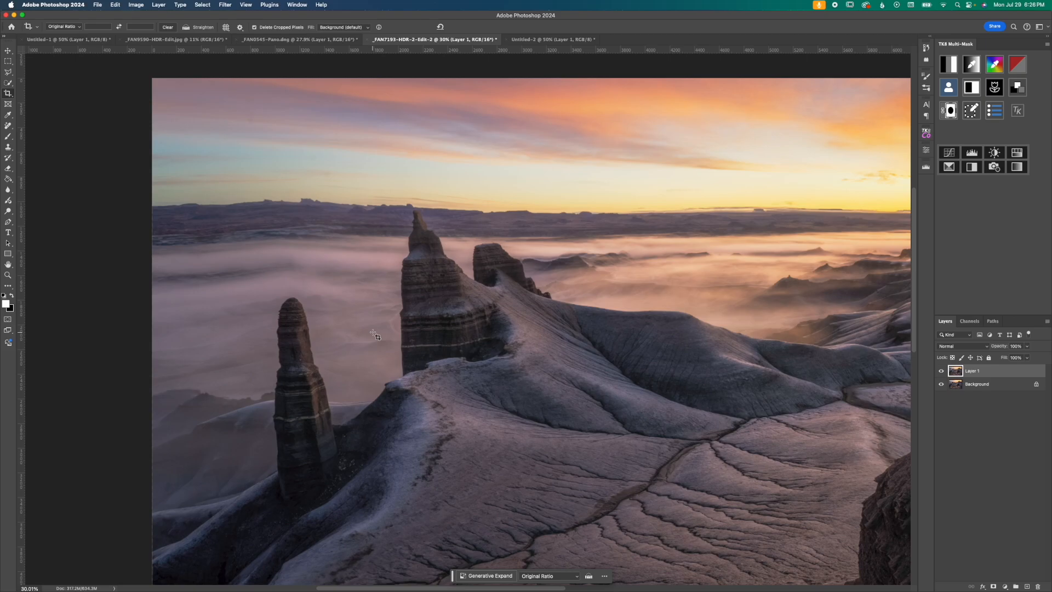
pyautogui.moveTo(321, 271)
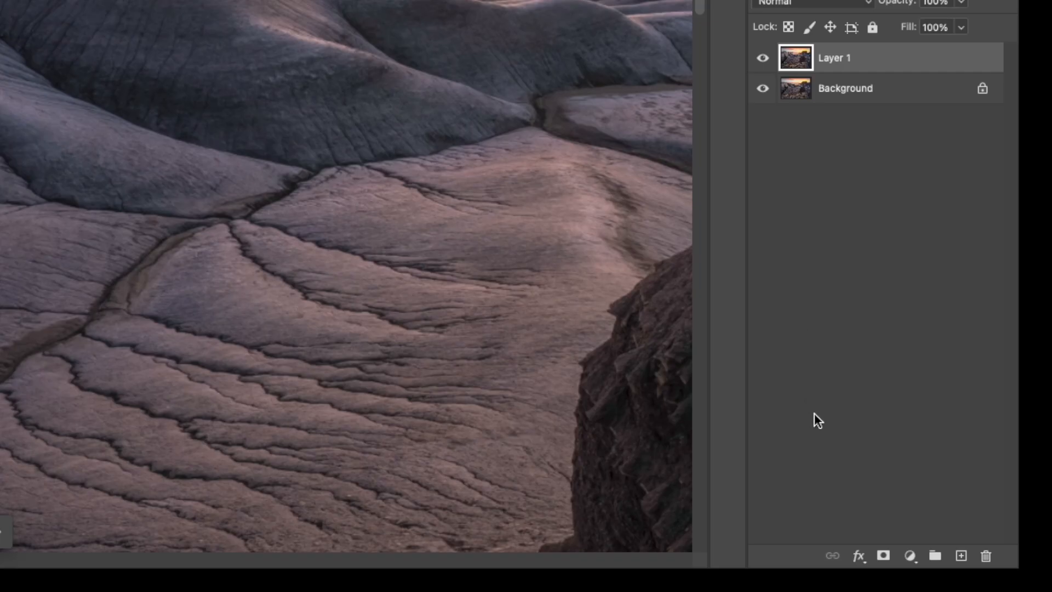
# - Add a layer mask to the warped Layer 1 and enlarge the brush for painting it
pyautogui.click(883, 555)
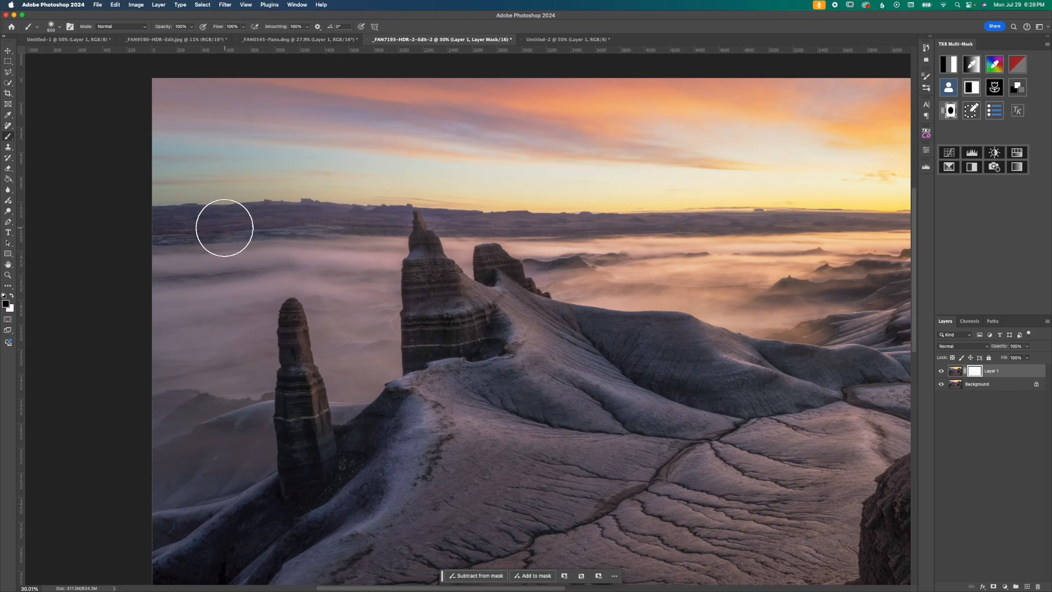
pyautogui.press(']')
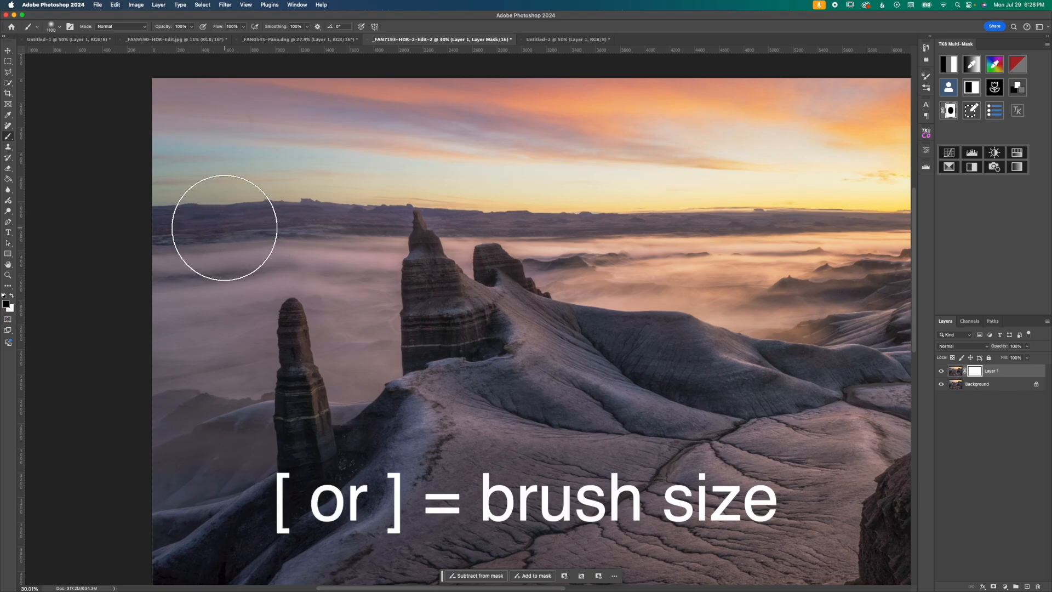
pyautogui.moveTo(336, 220)
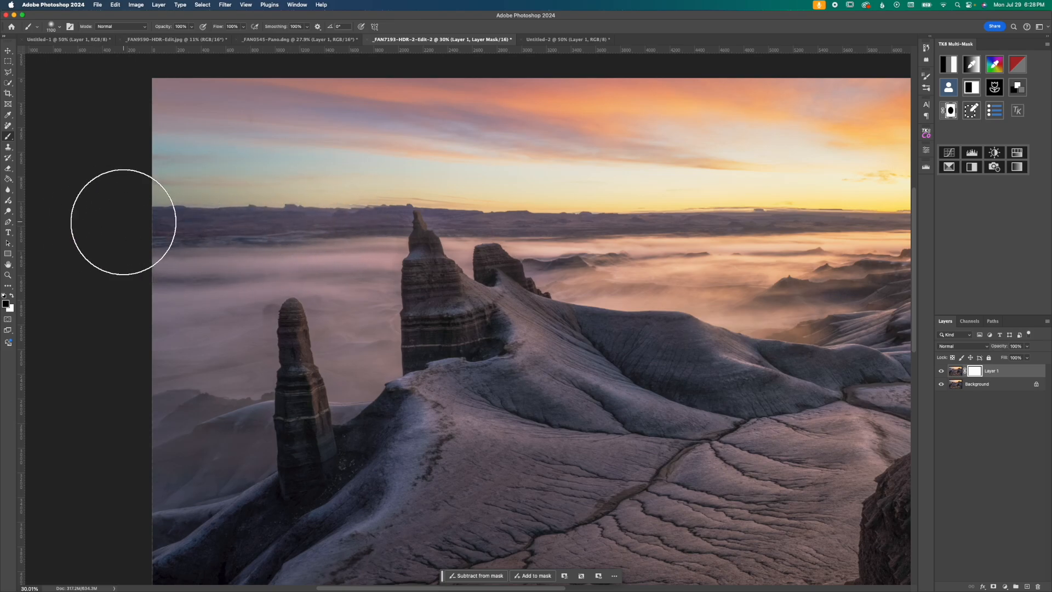
pyautogui.moveTo(238, 210)
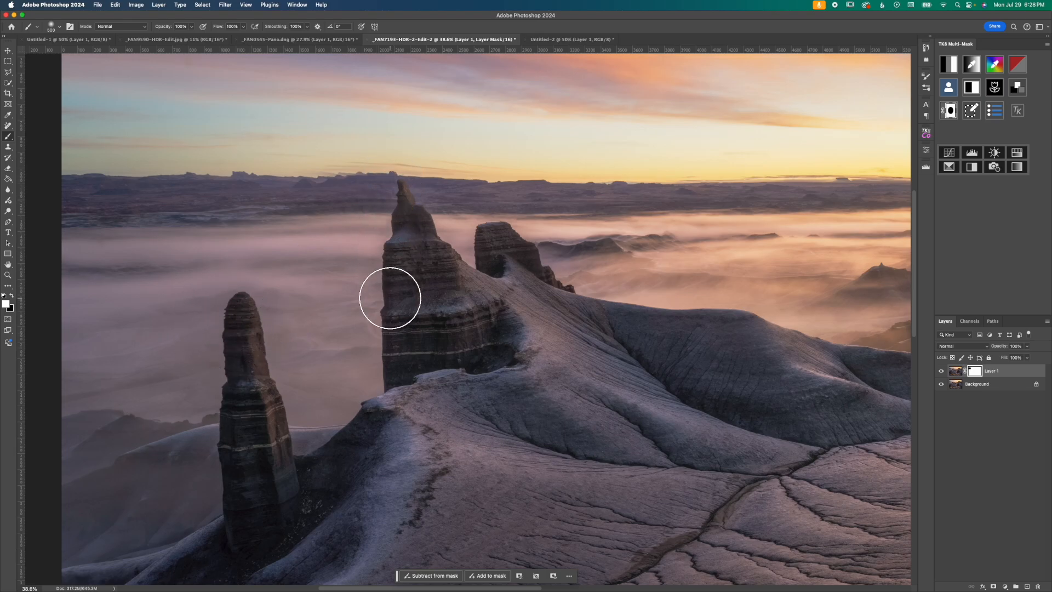
pyautogui.moveTo(387, 279)
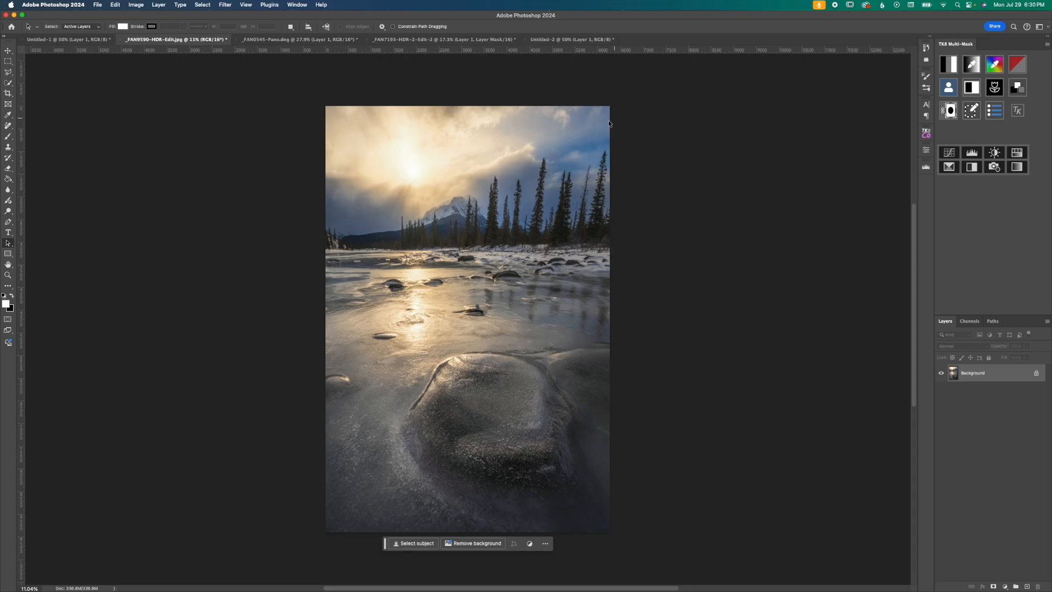
pyautogui.moveTo(599, 201)
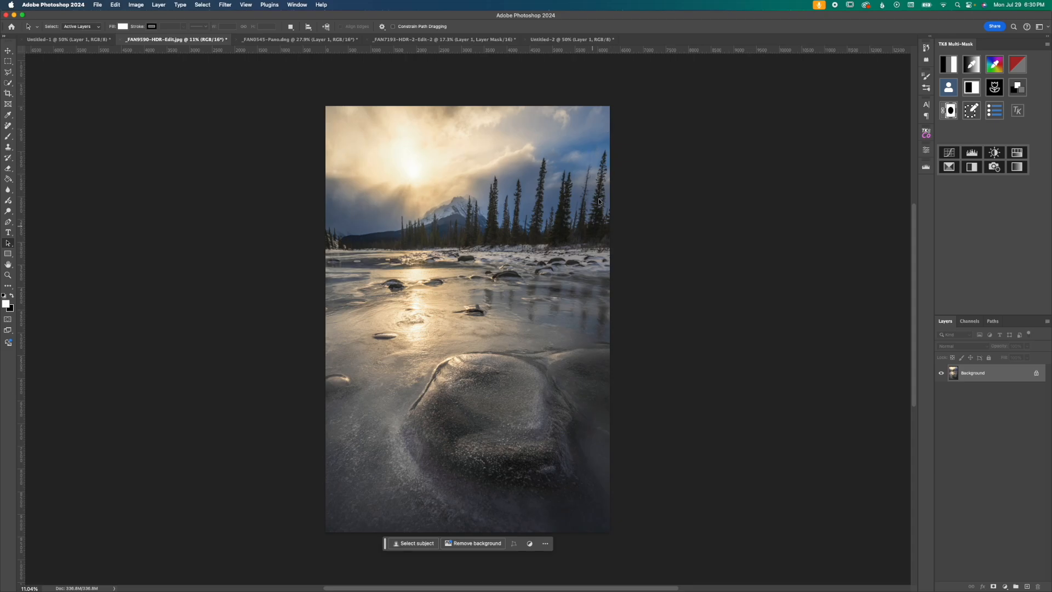
pyautogui.moveTo(618, 248)
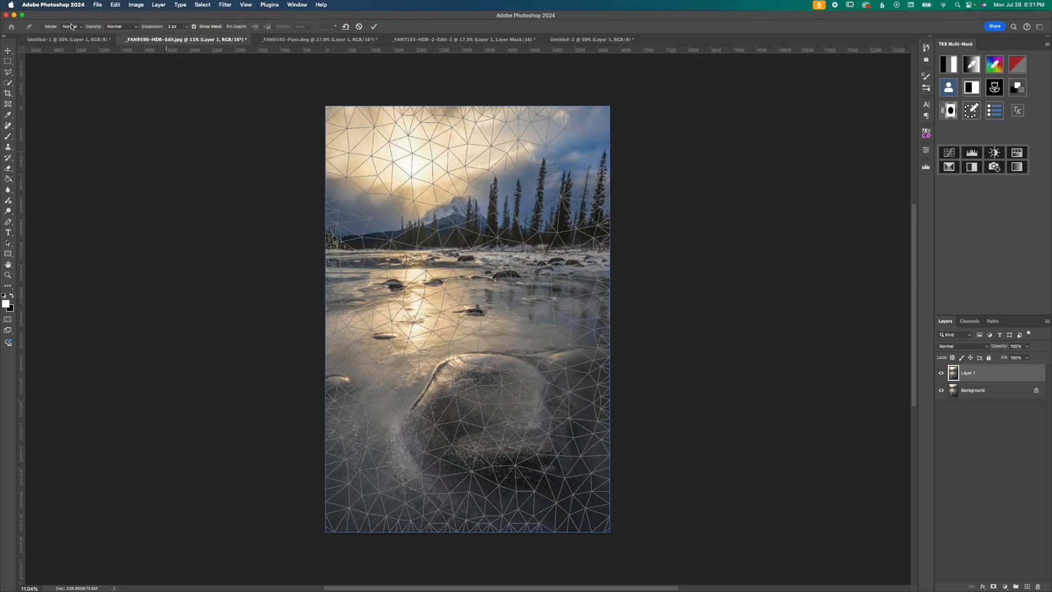
# - Set the pine photo's warp mesh to Rigid mode with More Points density
pyautogui.click(70, 27)
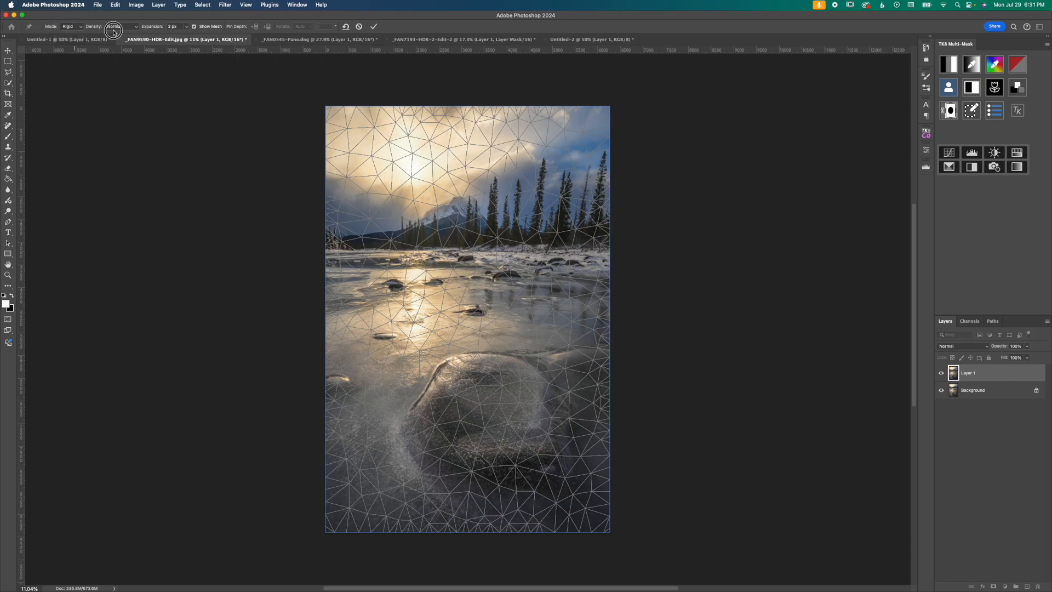
pyautogui.click(113, 27)
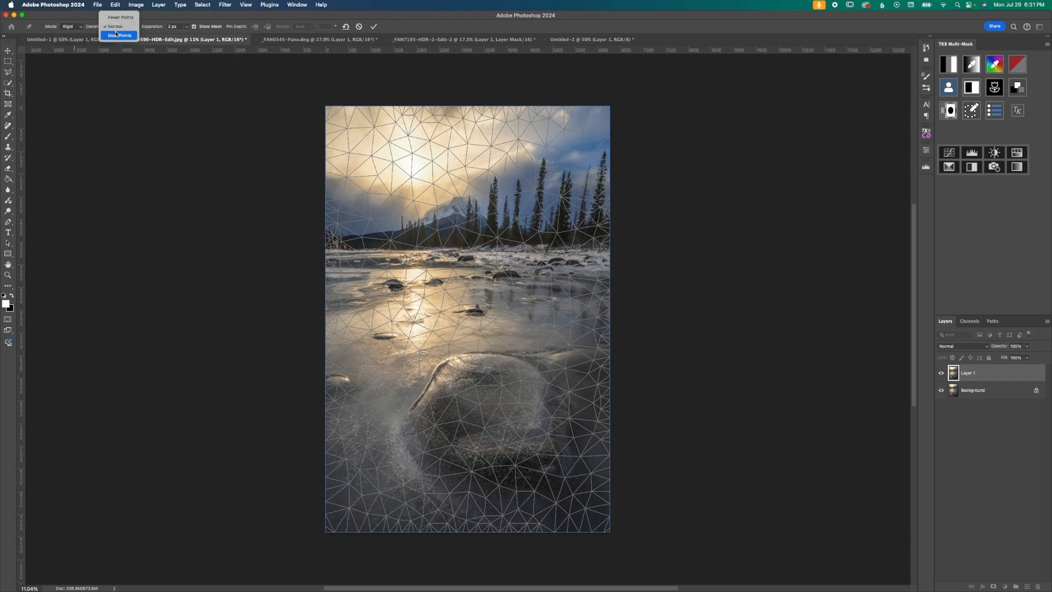
pyautogui.click(119, 35)
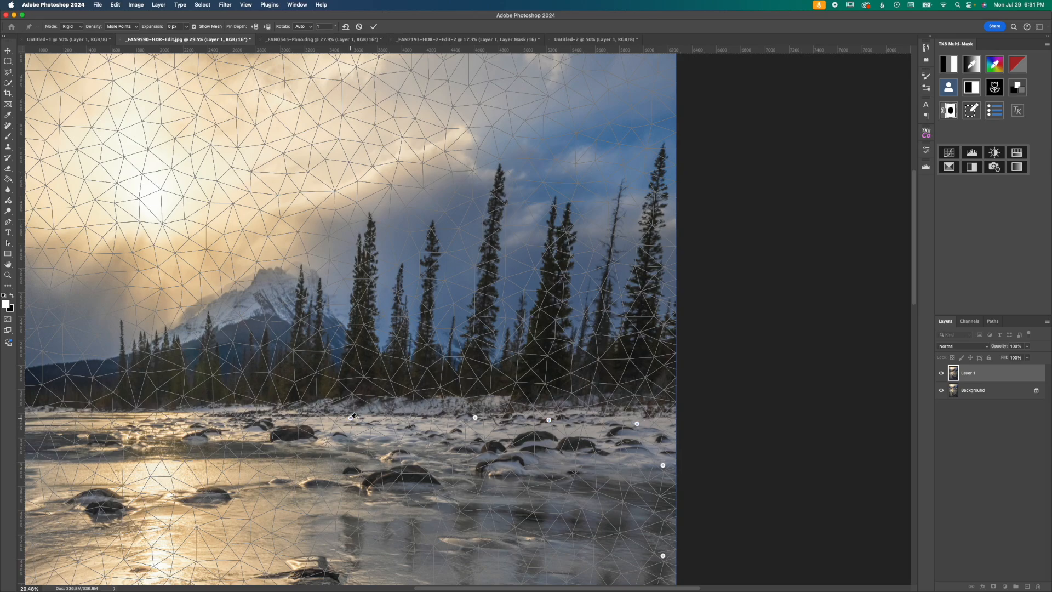
pyautogui.moveTo(367, 203)
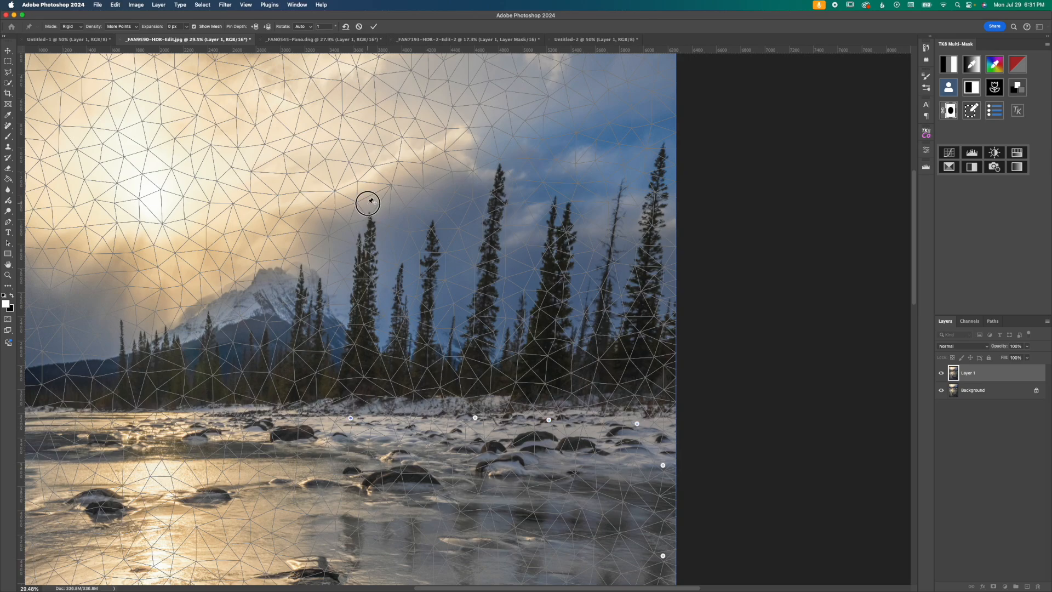
# - Pull the leaning middle pine, another pine, and the tall right-edge pine upright
pyautogui.moveTo(368, 203); pyautogui.dragTo(356, 202)
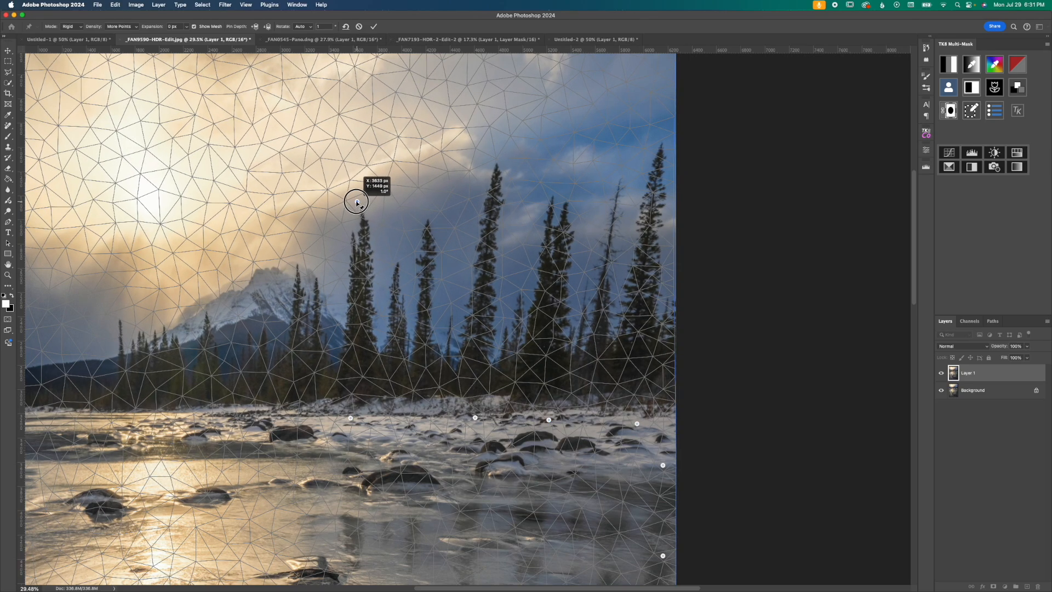
pyautogui.moveTo(356, 201); pyautogui.dragTo(495, 152)
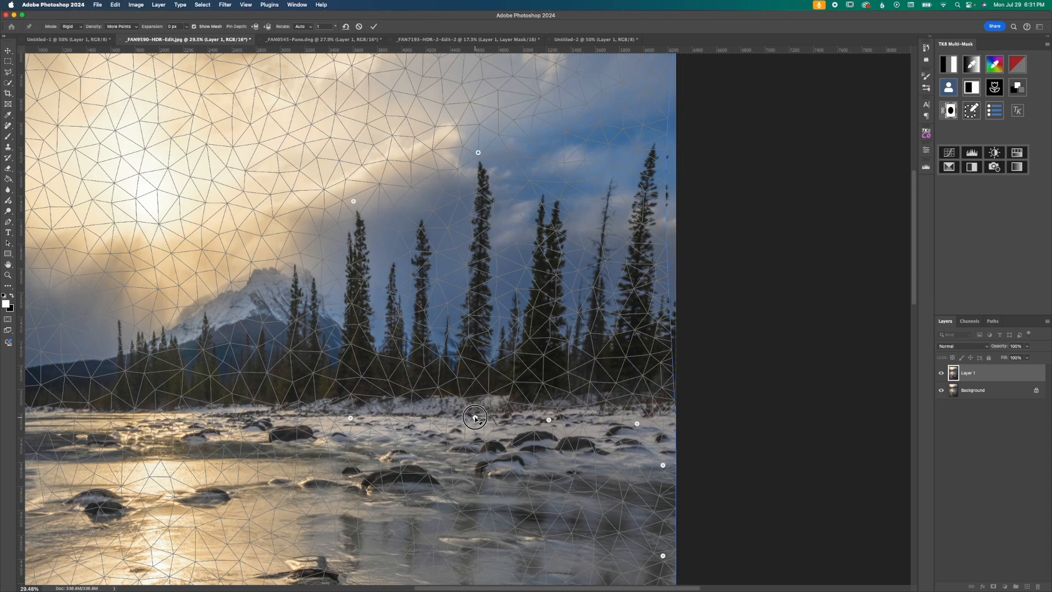
pyautogui.moveTo(474, 416); pyautogui.dragTo(481, 417)
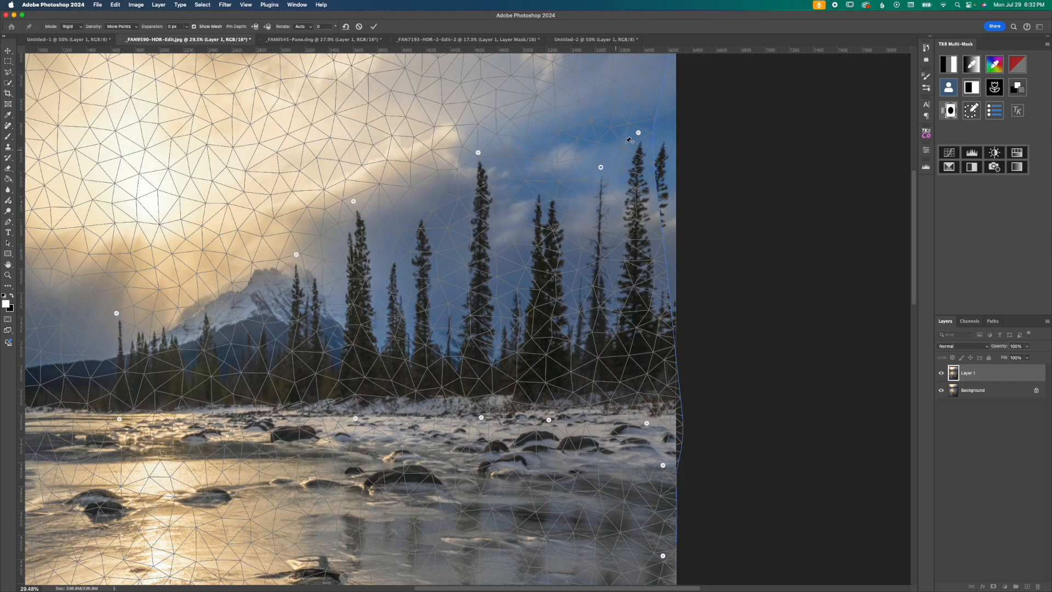
pyautogui.moveTo(638, 132); pyautogui.dragTo(632, 130)
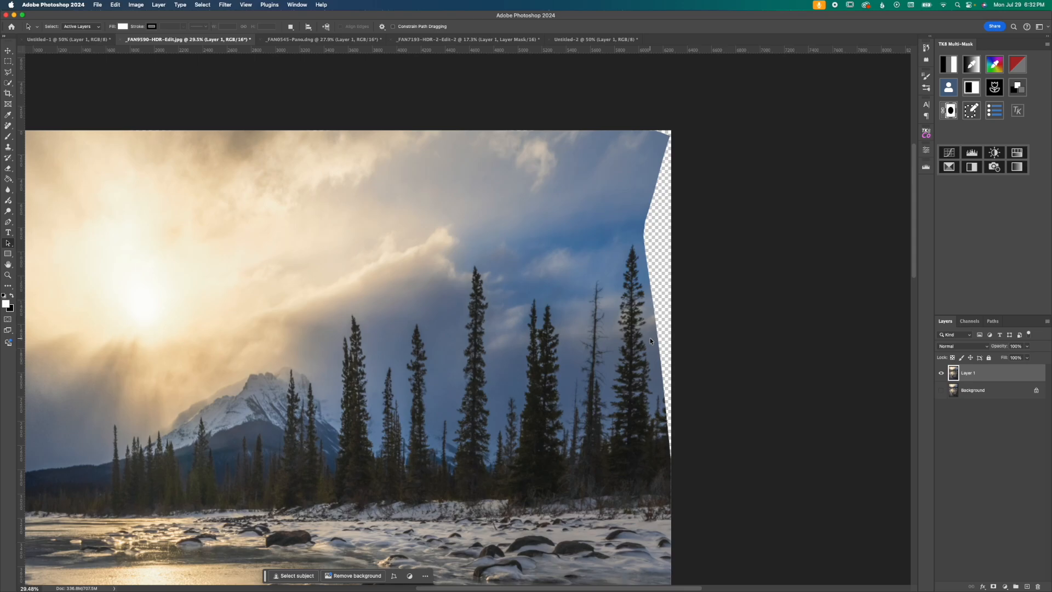
pyautogui.moveTo(293, 267)
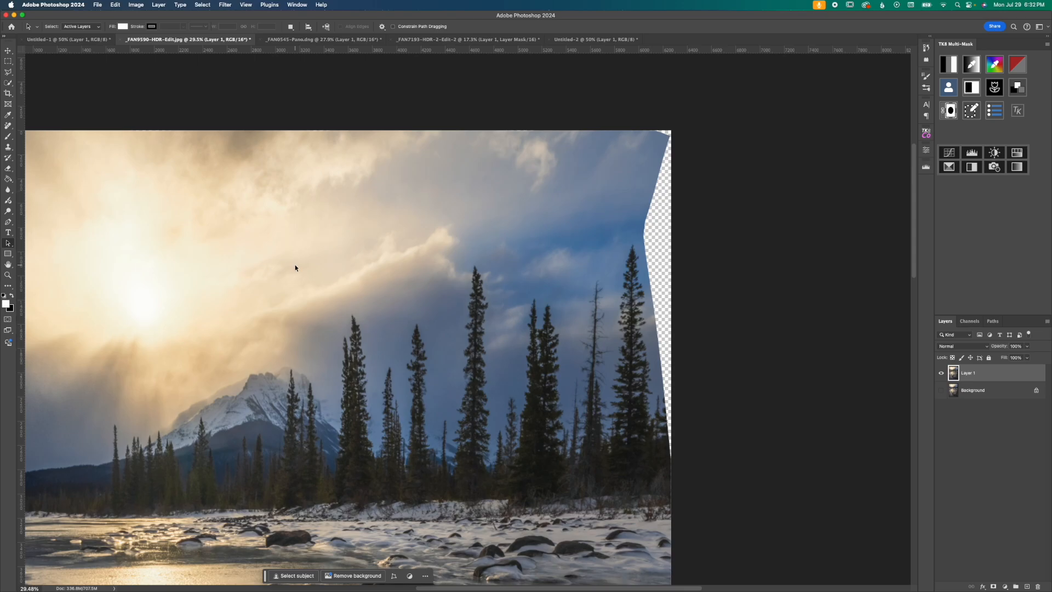
# - Commit the Puppet Warp, keeping the upright pines and the transparent right-edge wedge
pyautogui.press('j')
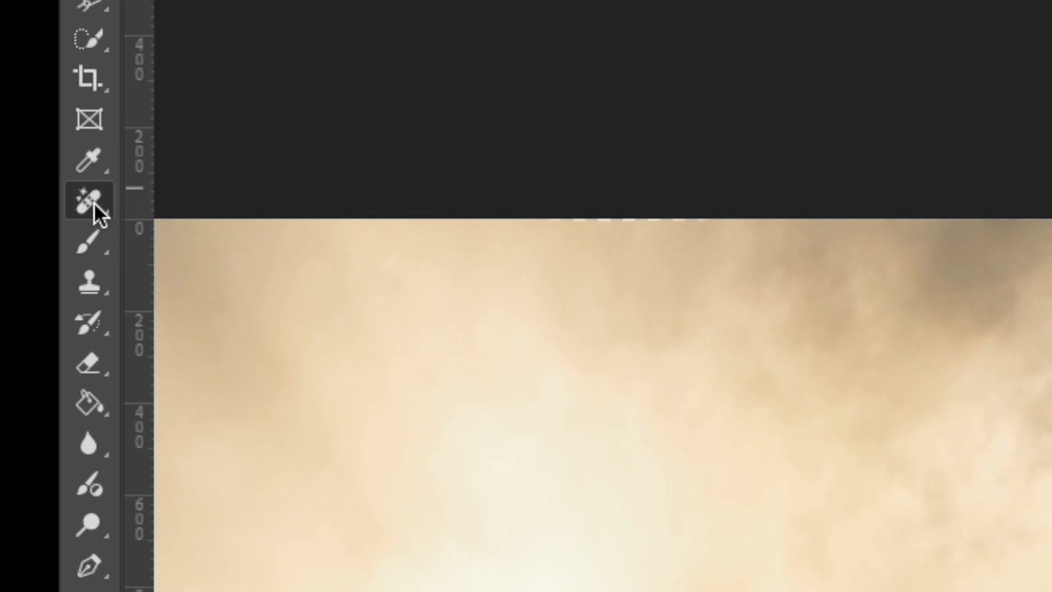
# - Activate the Remove Tool from the retouching tool group
pyautogui.click(90, 200)
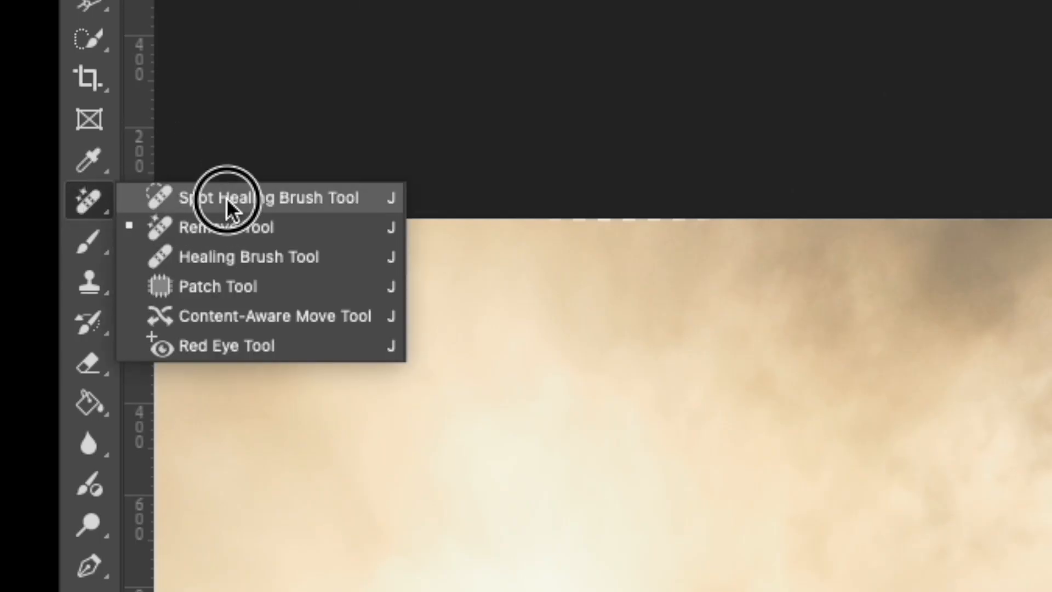
pyautogui.moveTo(231, 256)
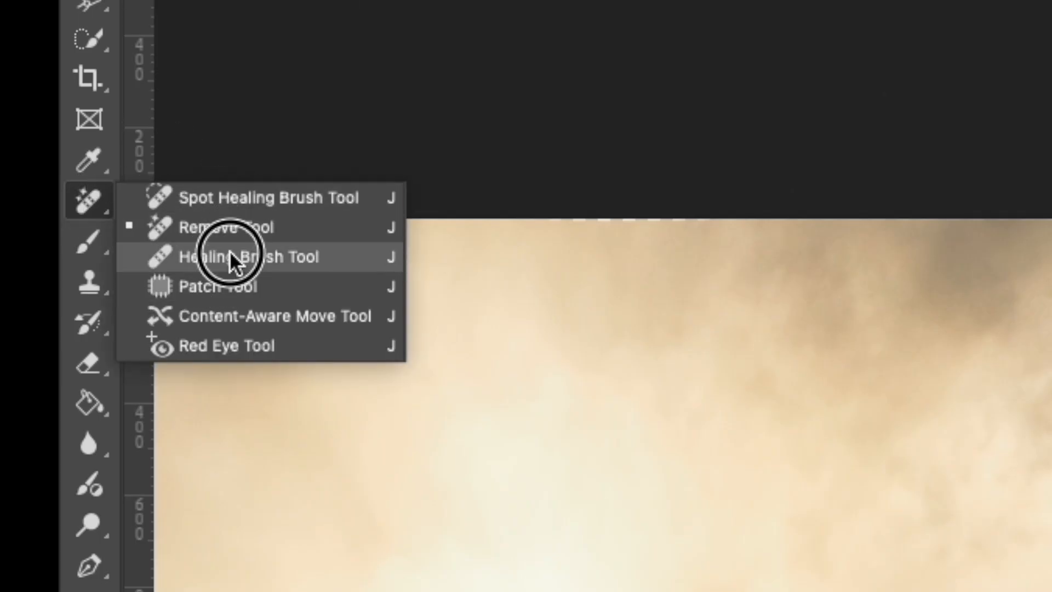
pyautogui.moveTo(234, 227)
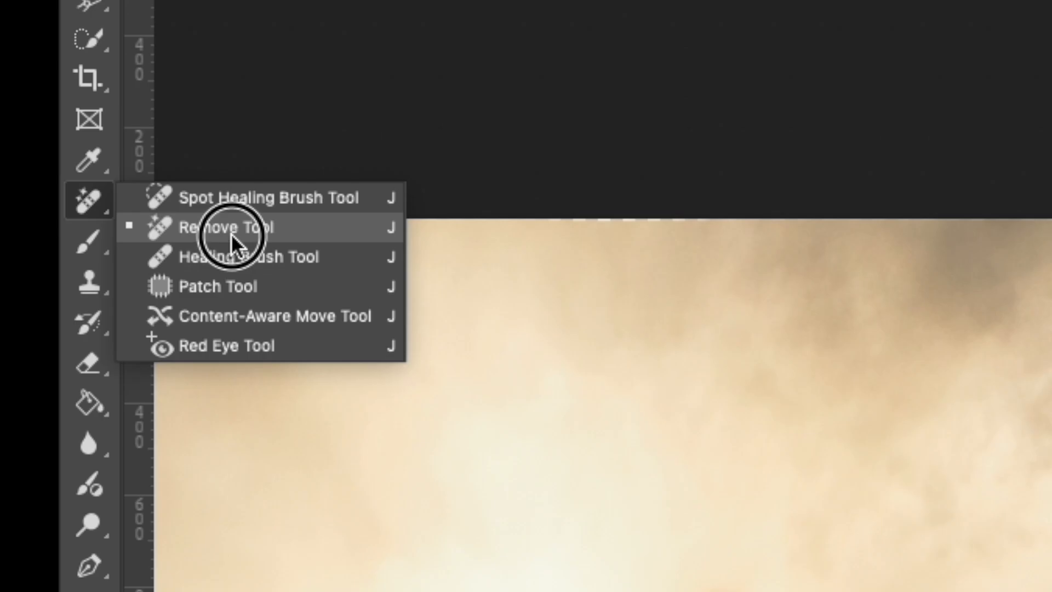
pyautogui.click(231, 228)
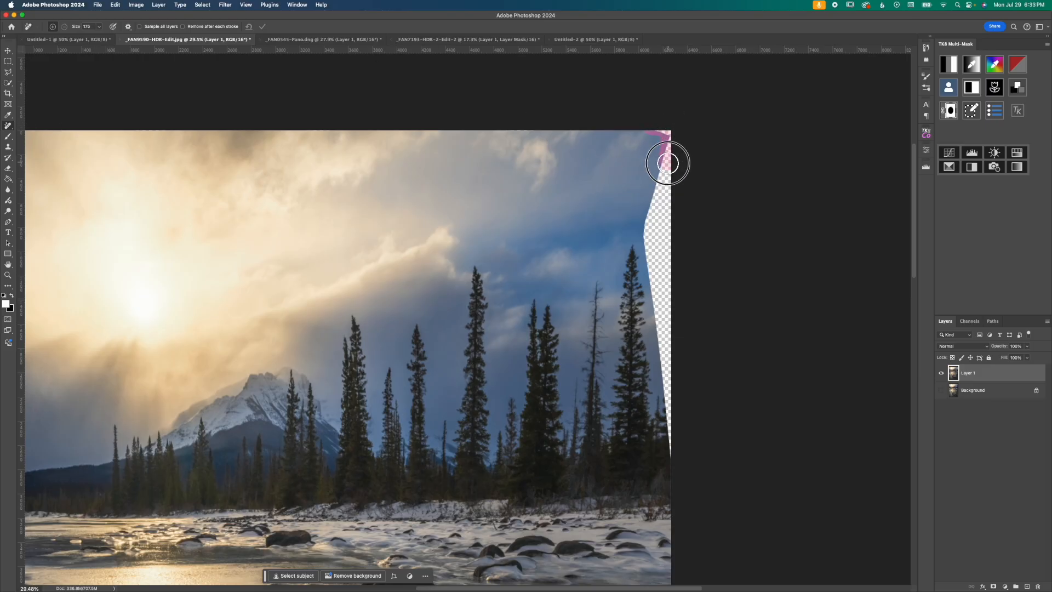
# - Paint the Remove Tool down the transparent right-edge wedge so it fills with sky and trees
pyautogui.moveTo(667, 162); pyautogui.dragTo(654, 253)
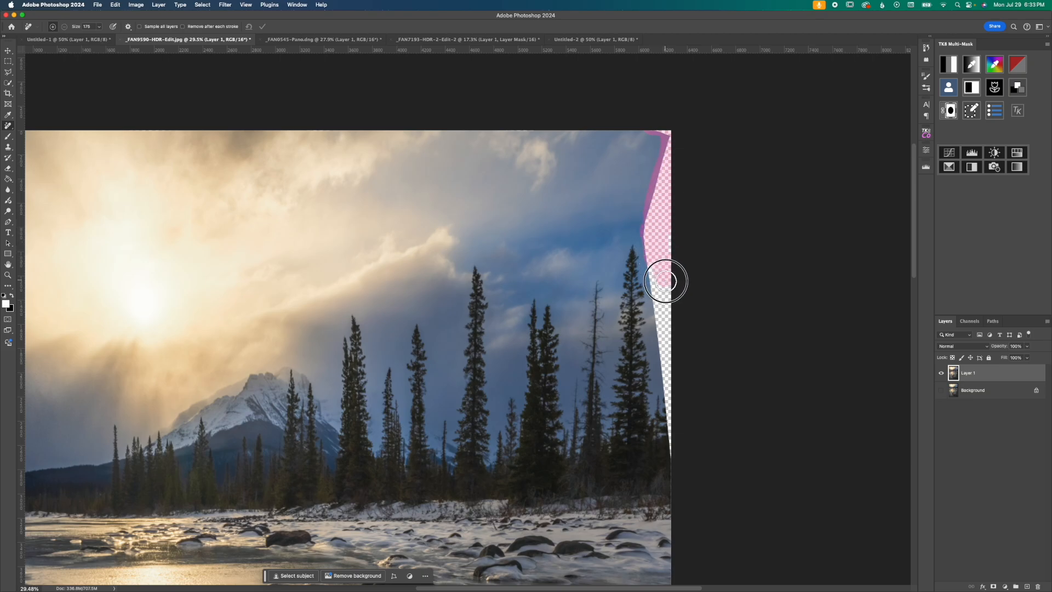
pyautogui.moveTo(665, 281); pyautogui.dragTo(661, 307)
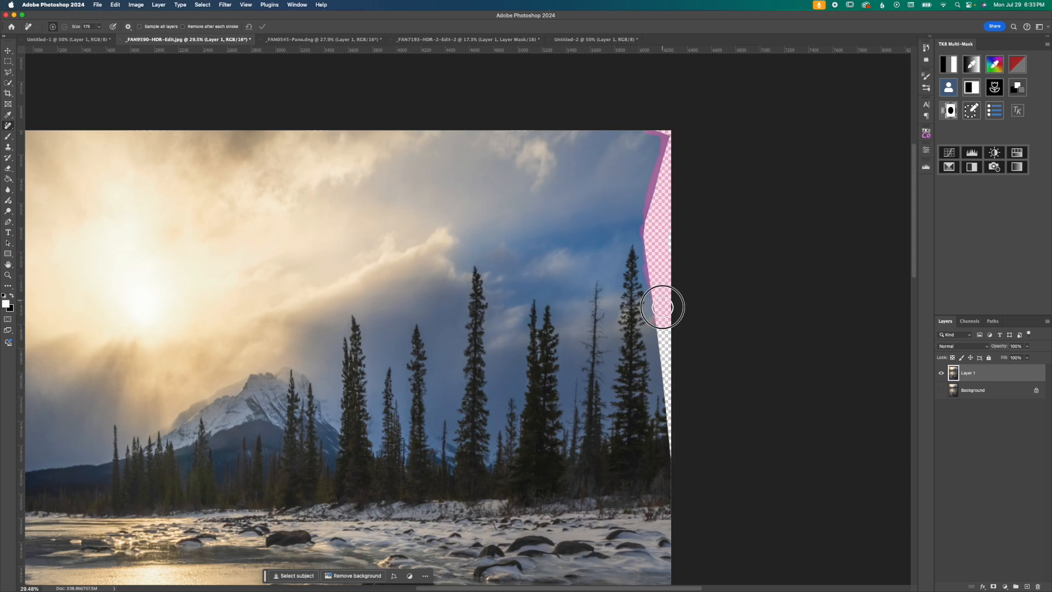
pyautogui.moveTo(661, 307); pyautogui.dragTo(676, 421)
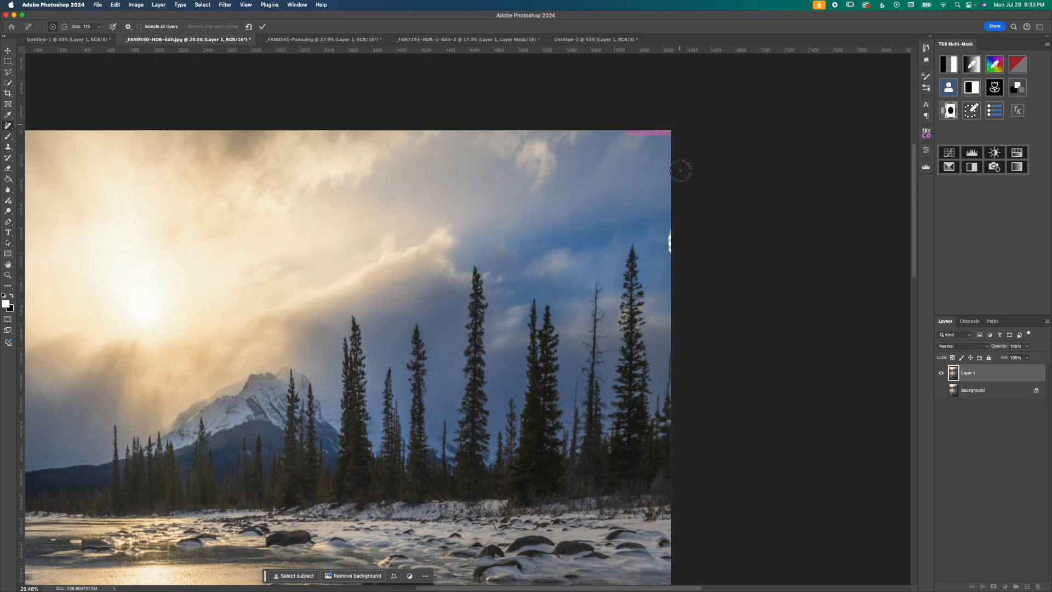
pyautogui.moveTo(680, 171); pyautogui.dragTo(673, 249)
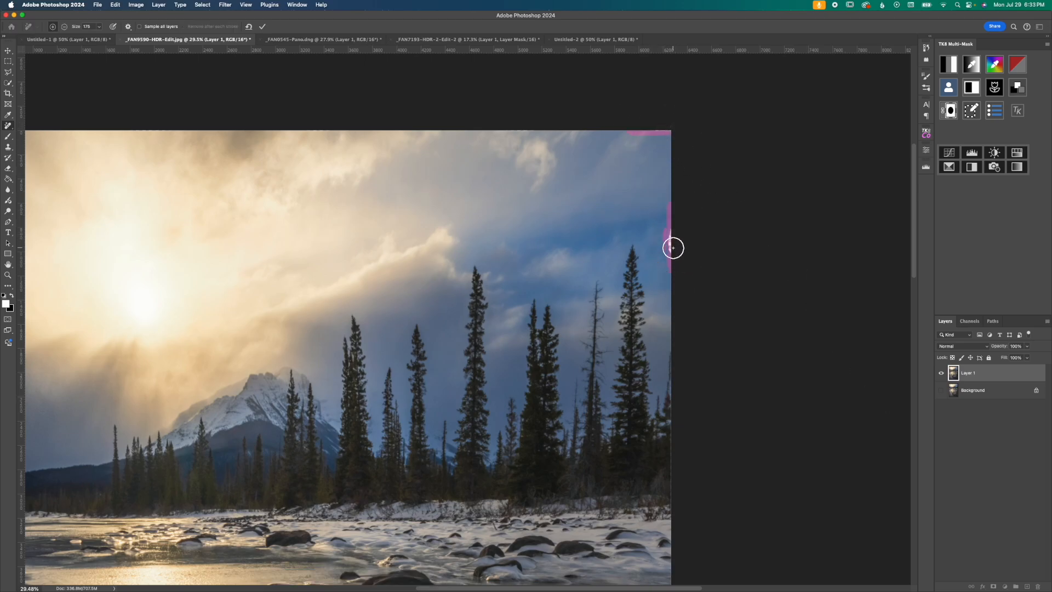